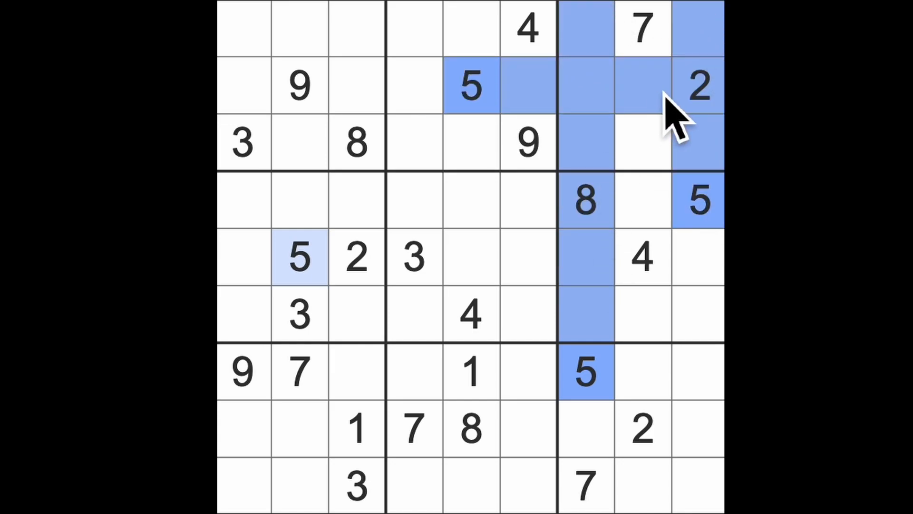
Enter 5 at row 1 column 3 and row 3 column 8, and 2 at row 6 column 7
click(640, 142)
text(5)
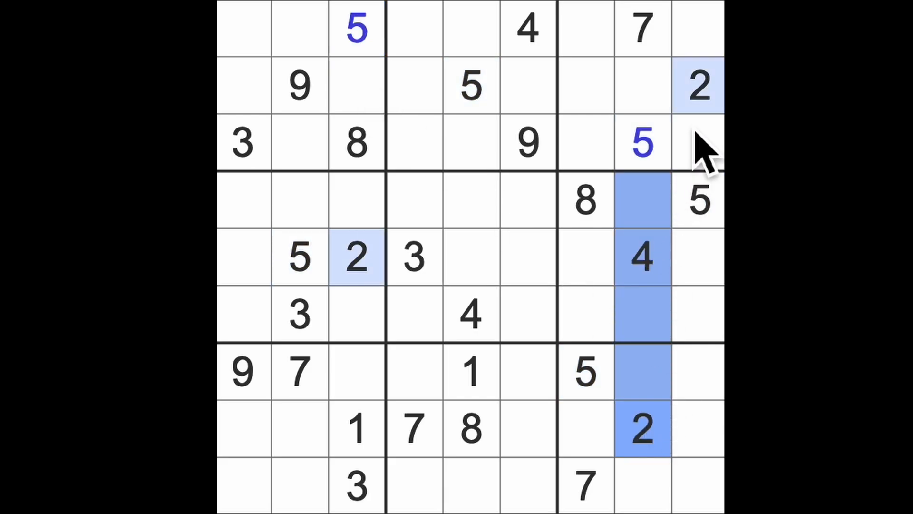
click(585, 315)
text(2)
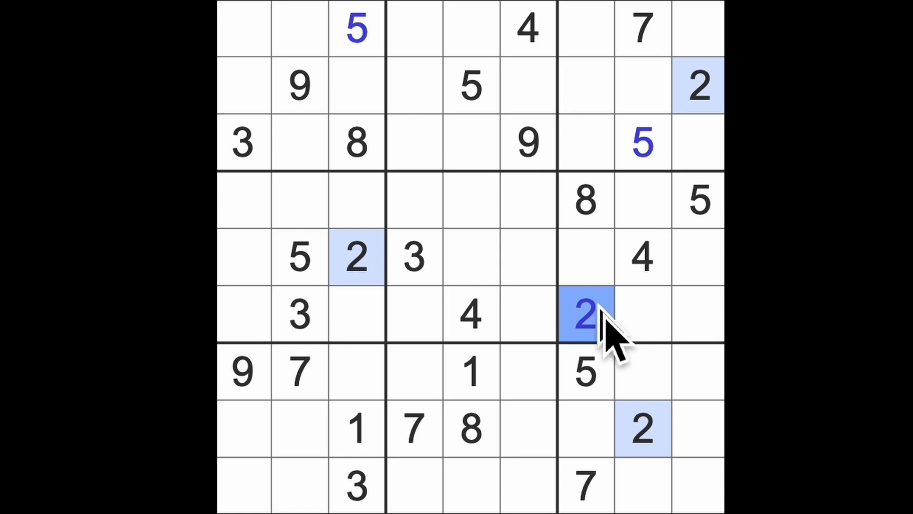
Highlight the 2s, then enter 3 at row 4 column 8
click(472, 373)
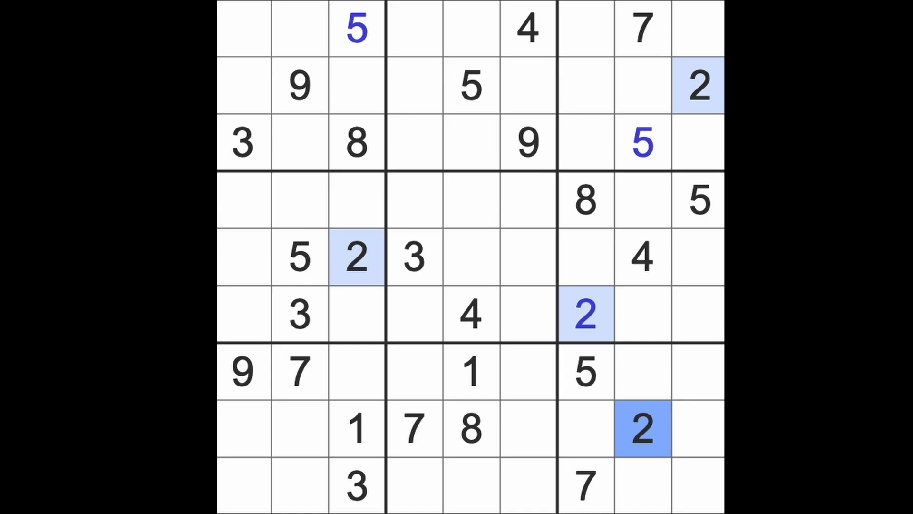
click(299, 315)
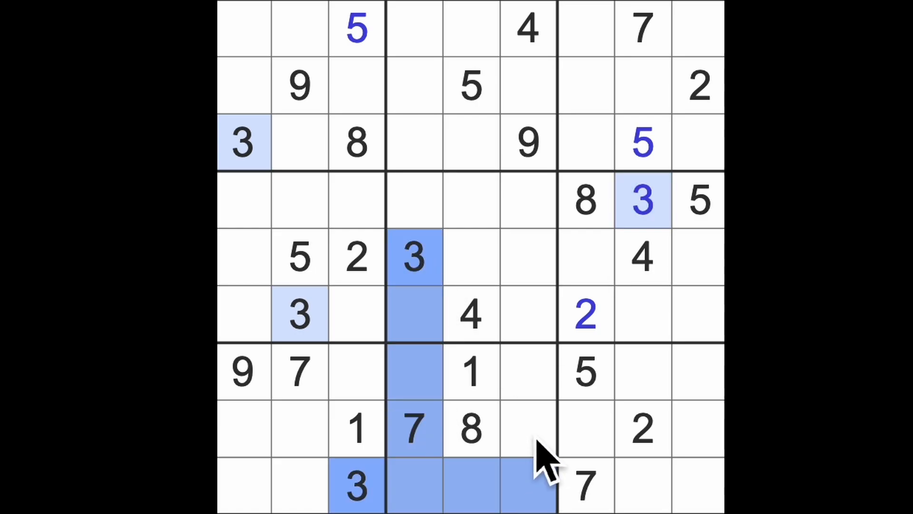
Highlight the 3s and enter 3 at row 1 column 5 and row 2 column 7
click(527, 143)
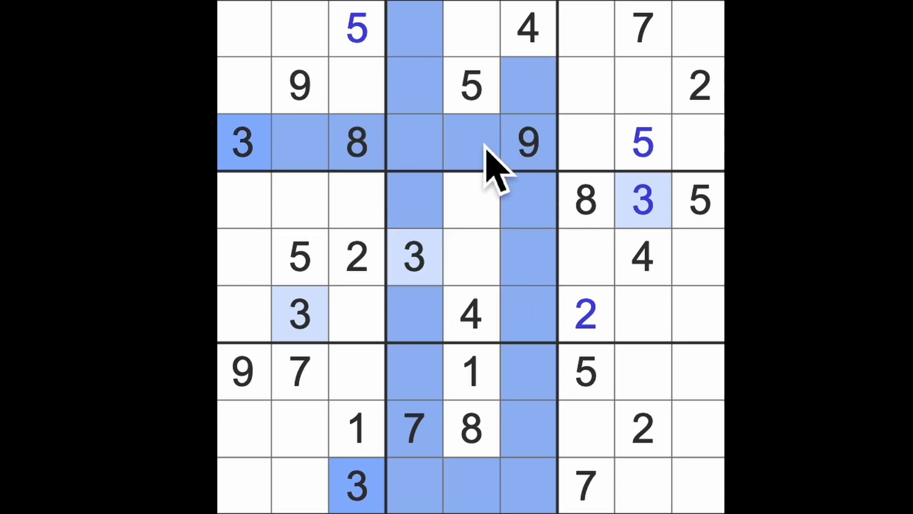
click(471, 28)
text(3)
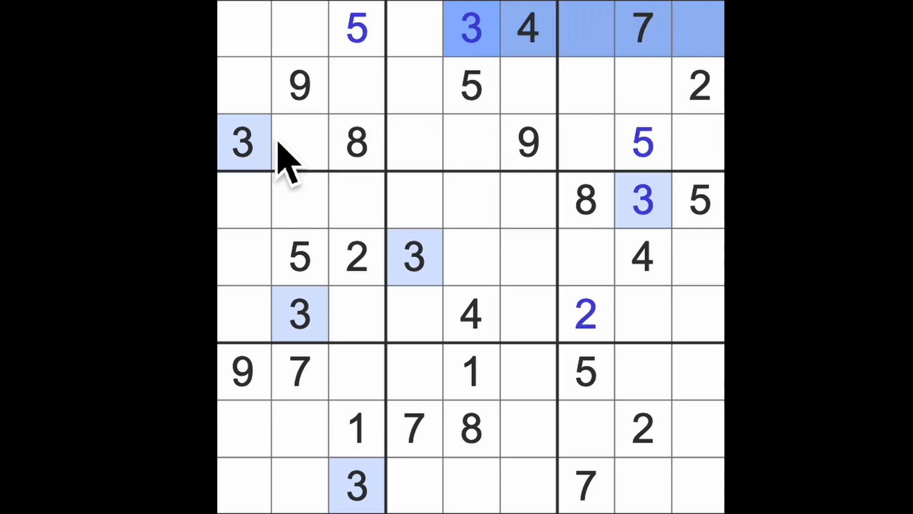
click(585, 85)
text(3)
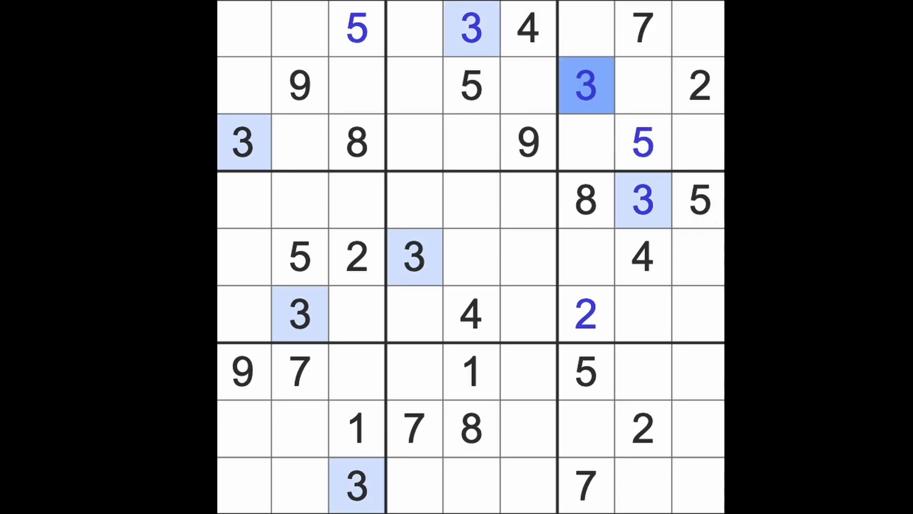
click(641, 258)
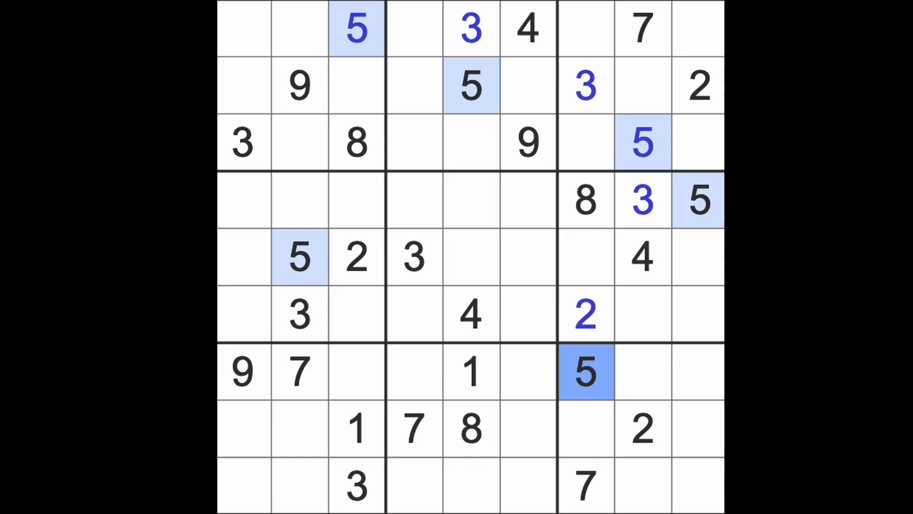
mouse_move(472, 426)
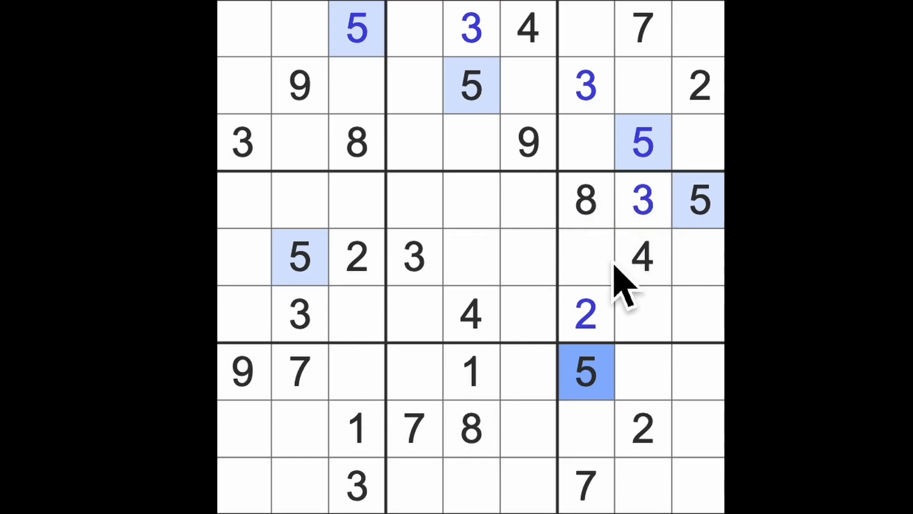
mouse_move(700, 309)
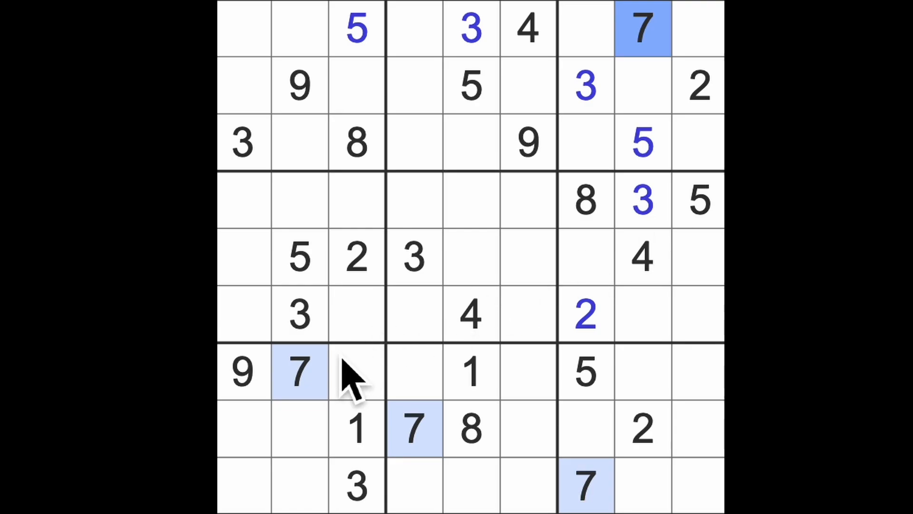
Highlight the 7s and enter 7 at row 3 column 5
click(300, 372)
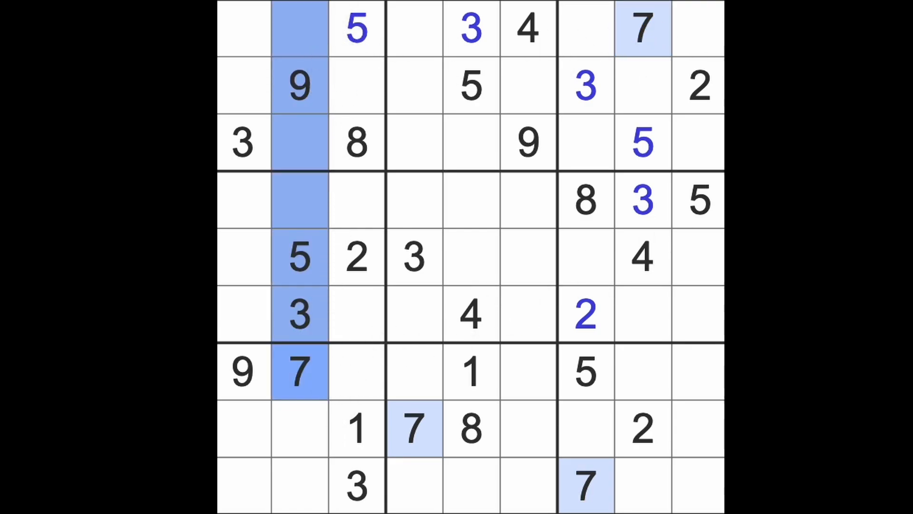
click(243, 30)
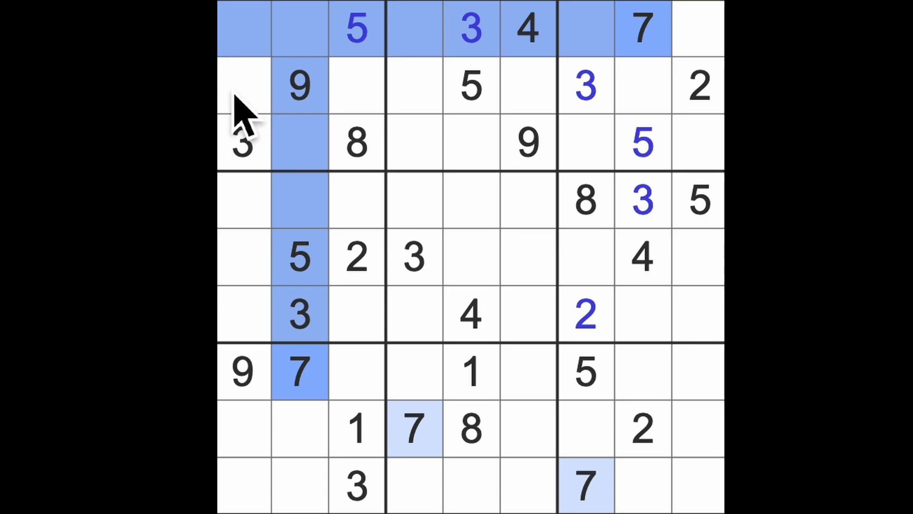
mouse_move(431, 425)
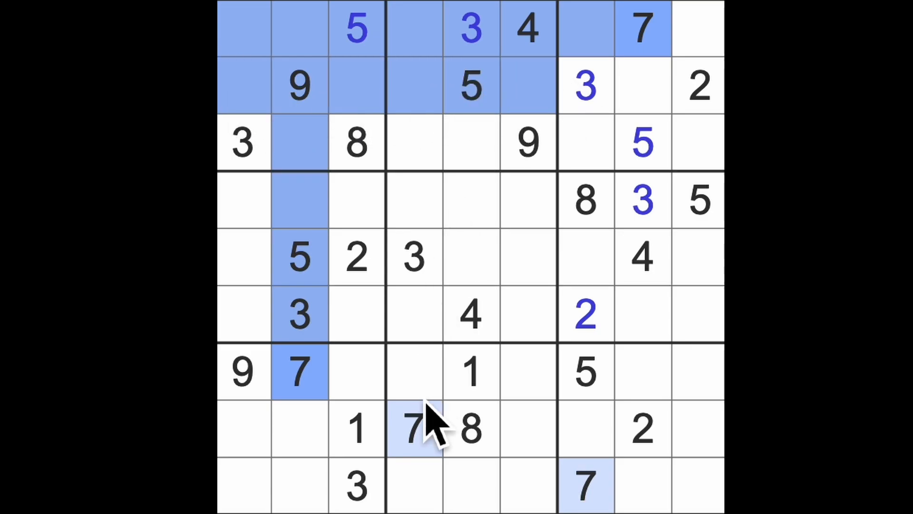
click(472, 143)
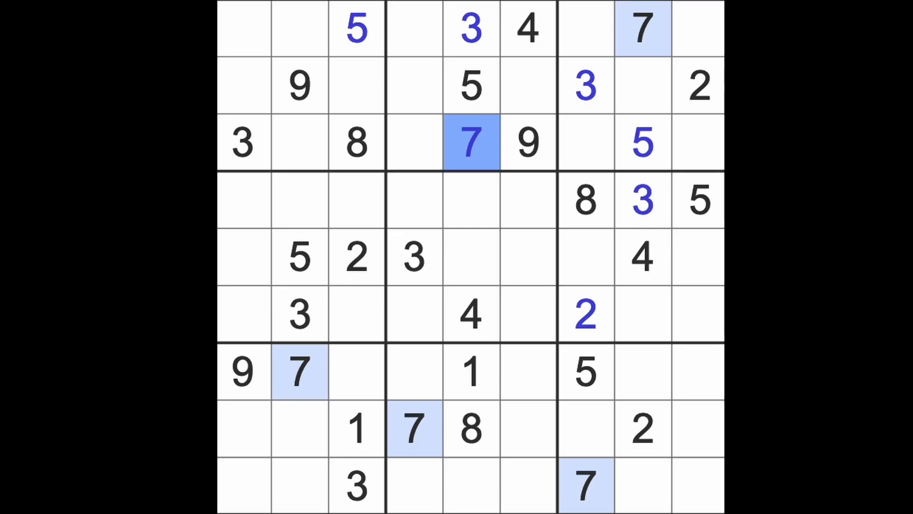
mouse_move(551, 201)
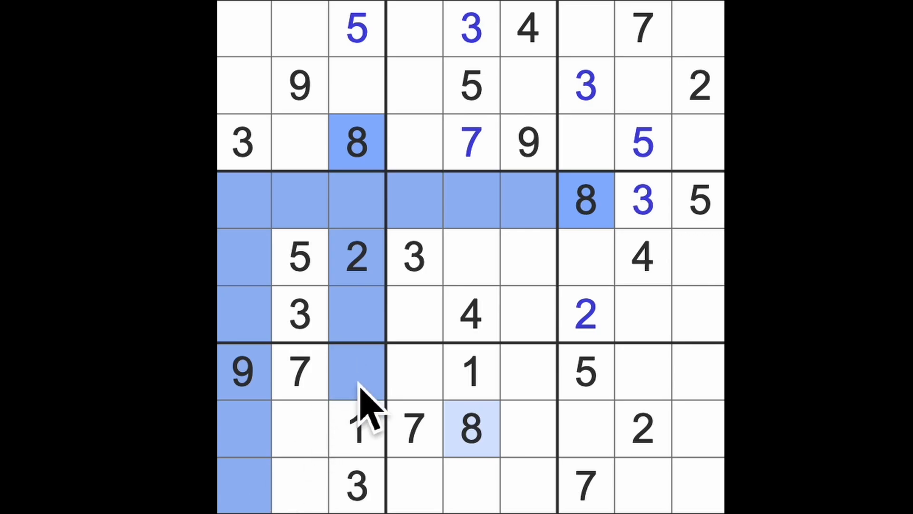
Enter 8 in the bottom row, highlight the 9s and enter 9 in row 4
click(300, 486)
text(8)
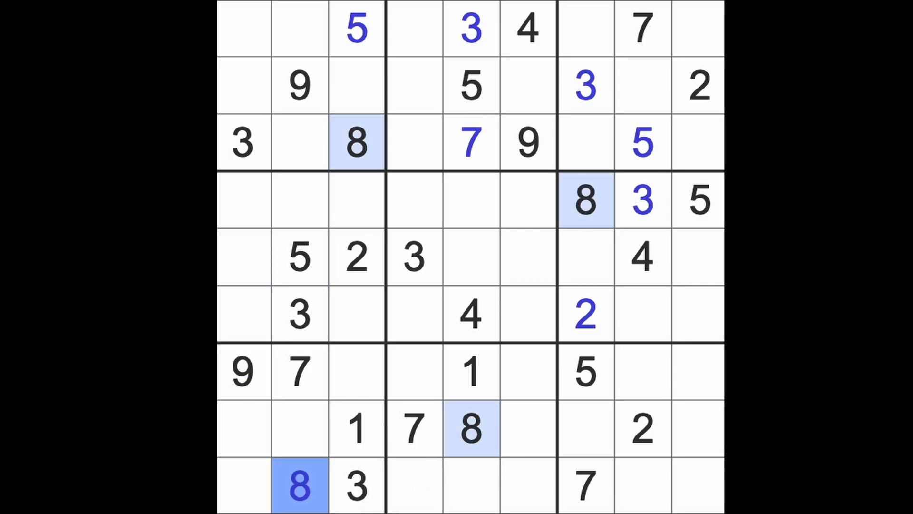
mouse_move(256, 385)
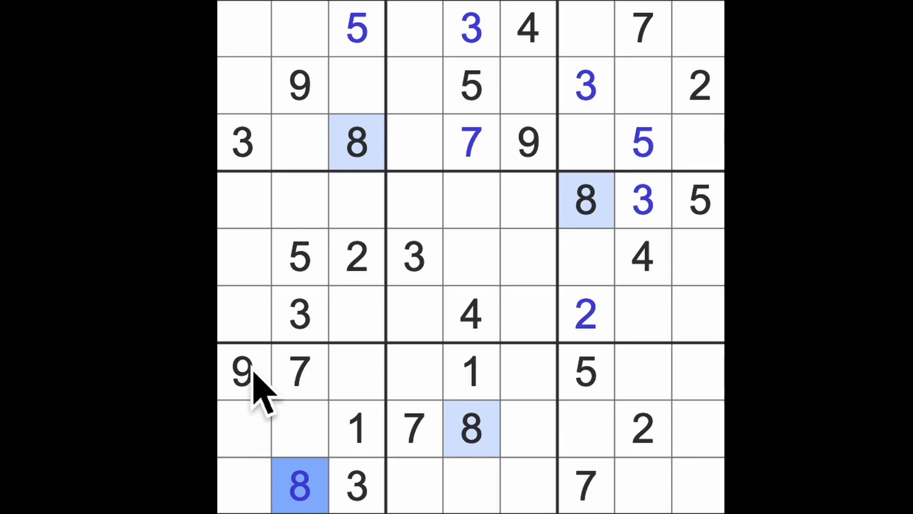
click(243, 372)
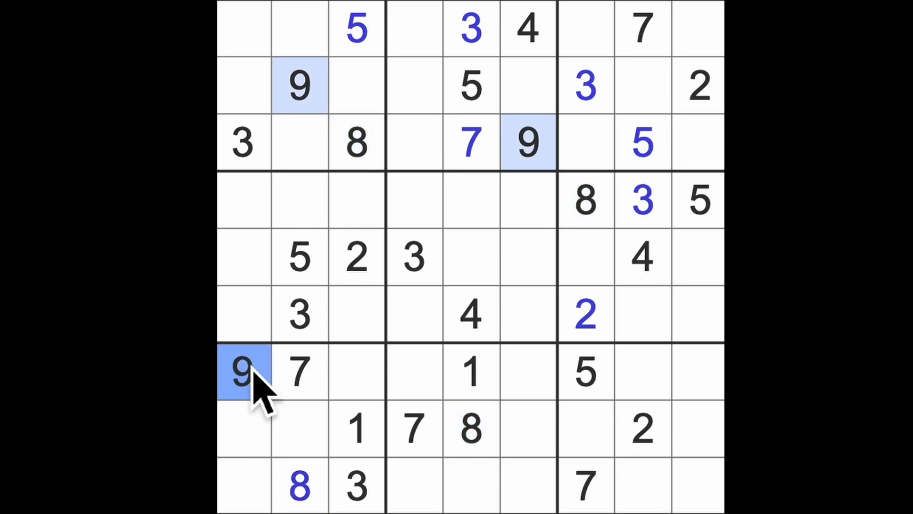
mouse_move(262, 396)
text(9)
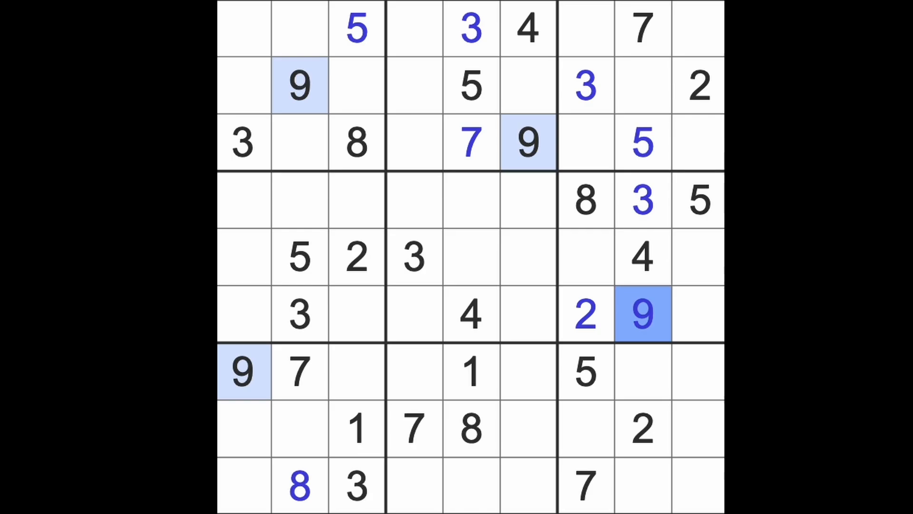
click(357, 315)
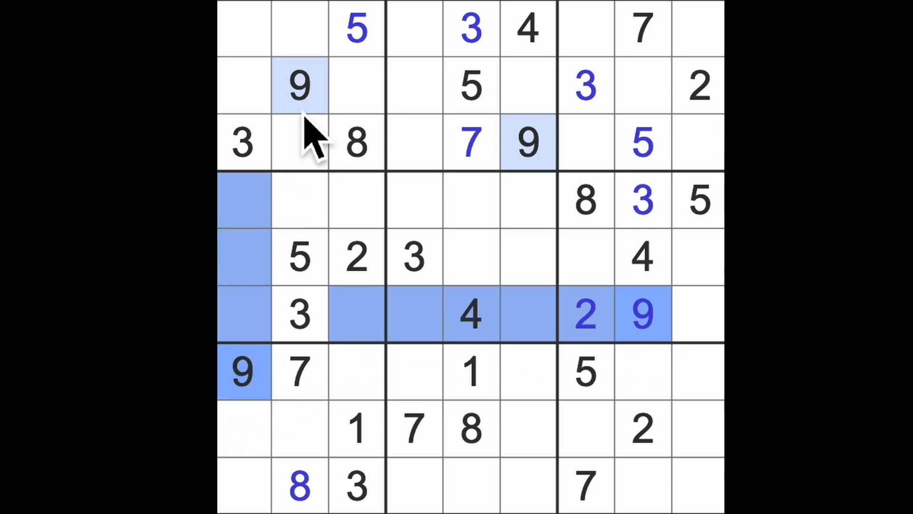
click(357, 200)
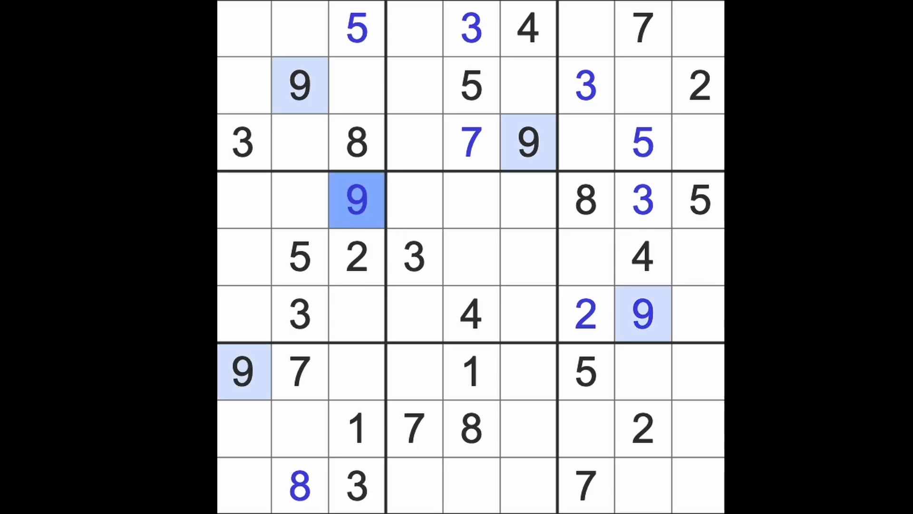
Enter 9s in rows 5 and 6 and at row 9 column 4
click(585, 315)
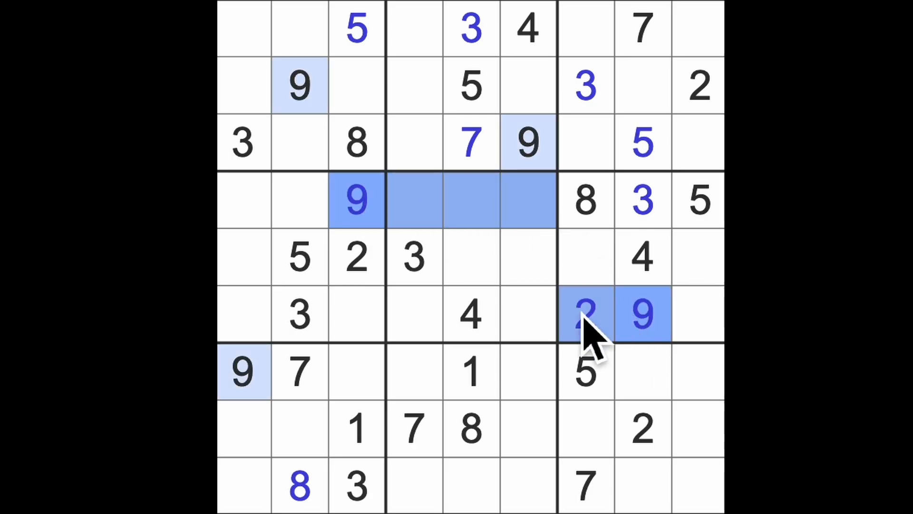
click(471, 258)
text(9)
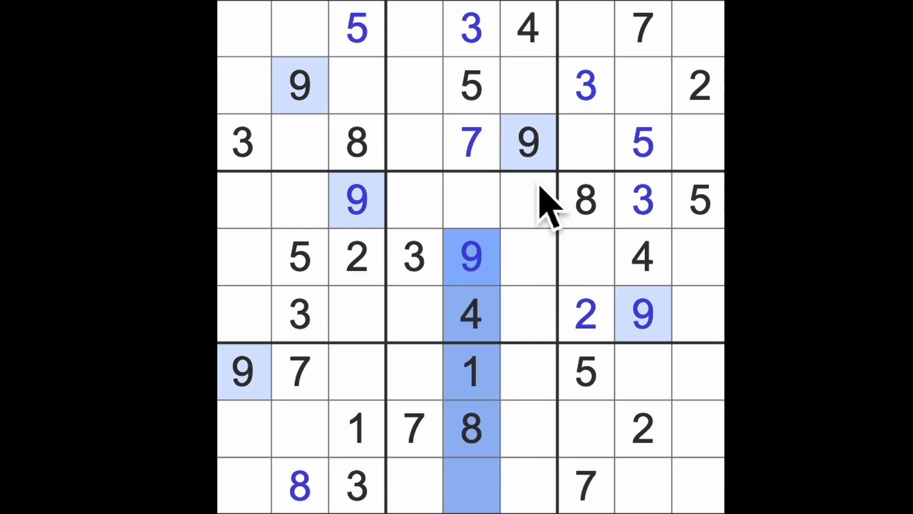
click(472, 431)
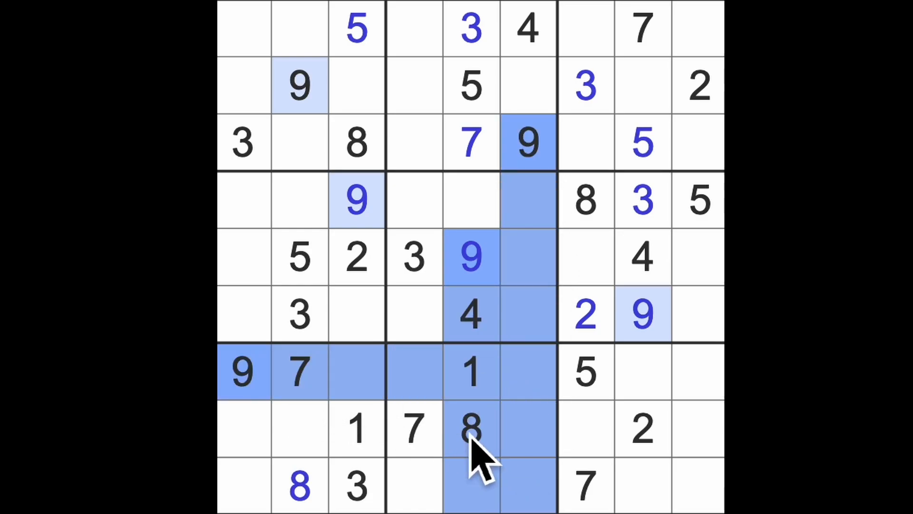
click(413, 486)
text(9)
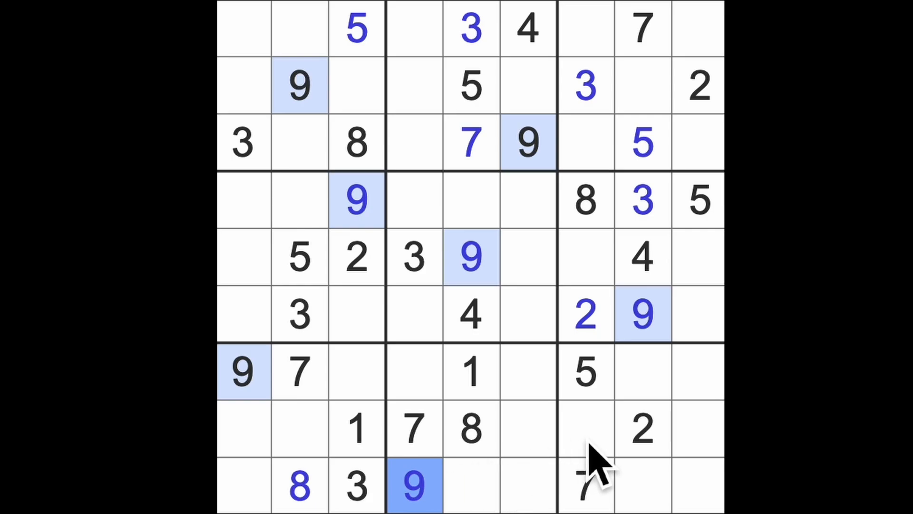
click(585, 428)
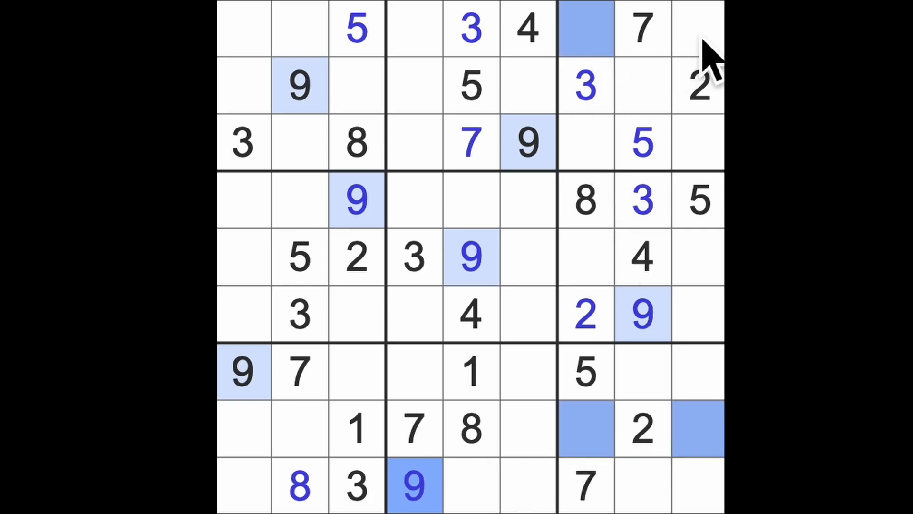
click(471, 371)
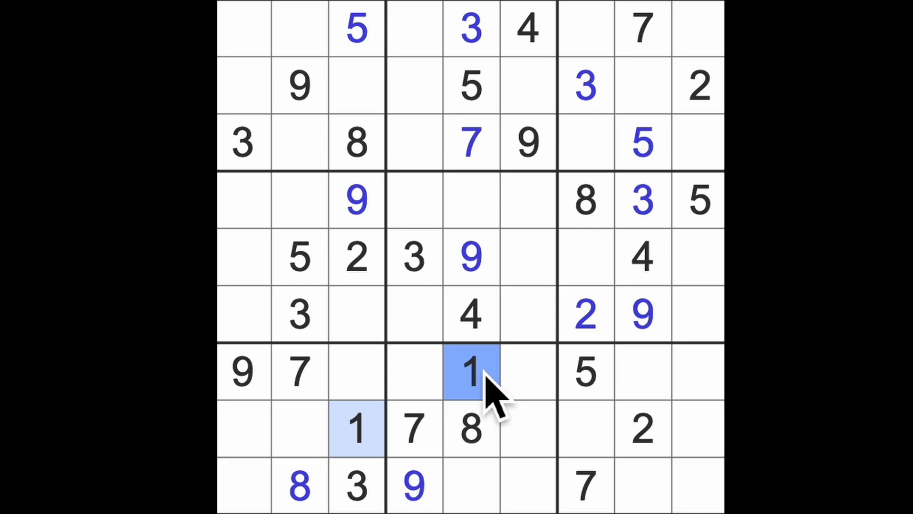
Enter 2 at row 4 column 5 and row 9 column 1, and 6 at row 9 column 5
click(472, 483)
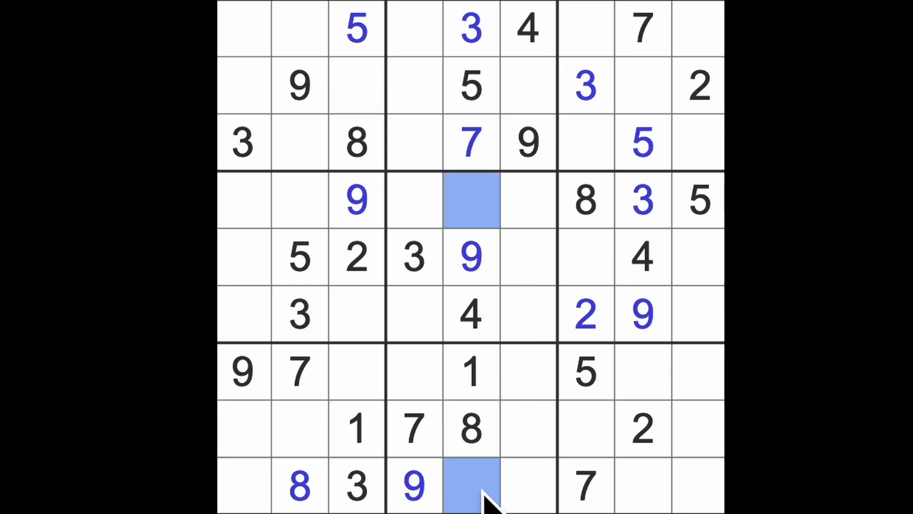
mouse_move(535, 489)
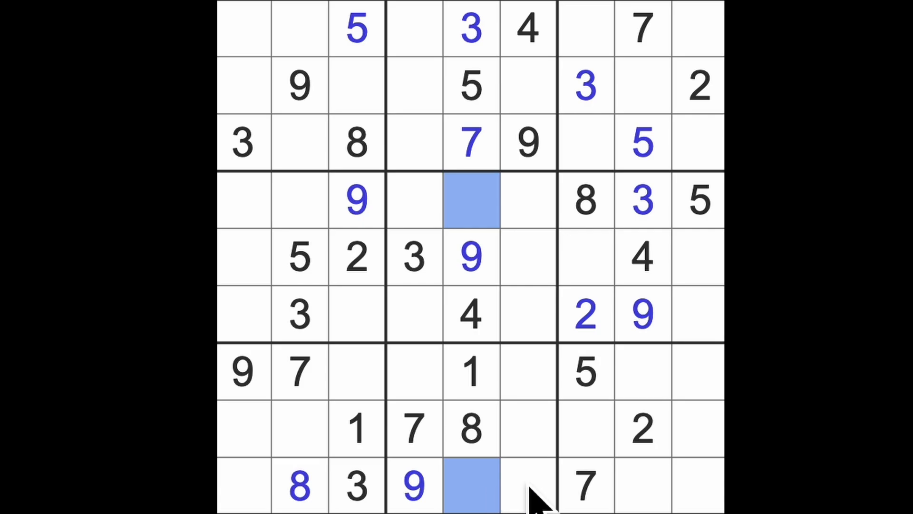
mouse_move(521, 486)
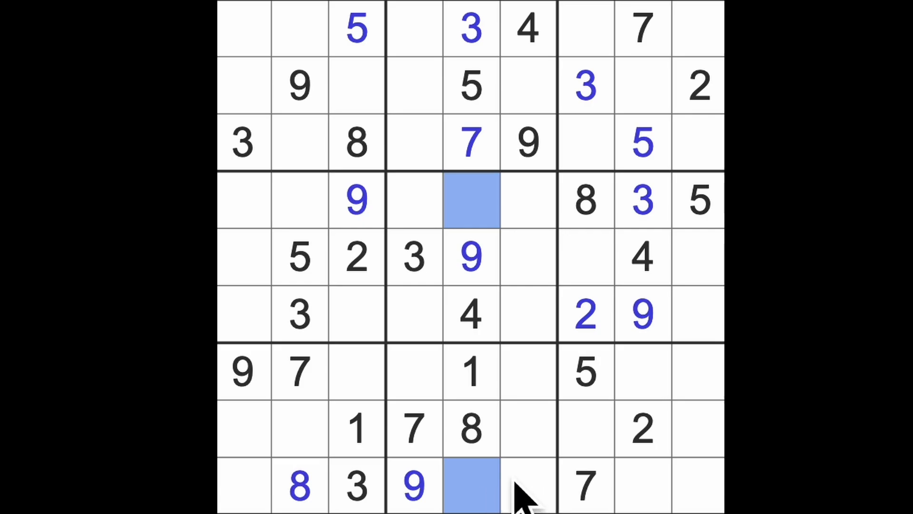
mouse_move(494, 489)
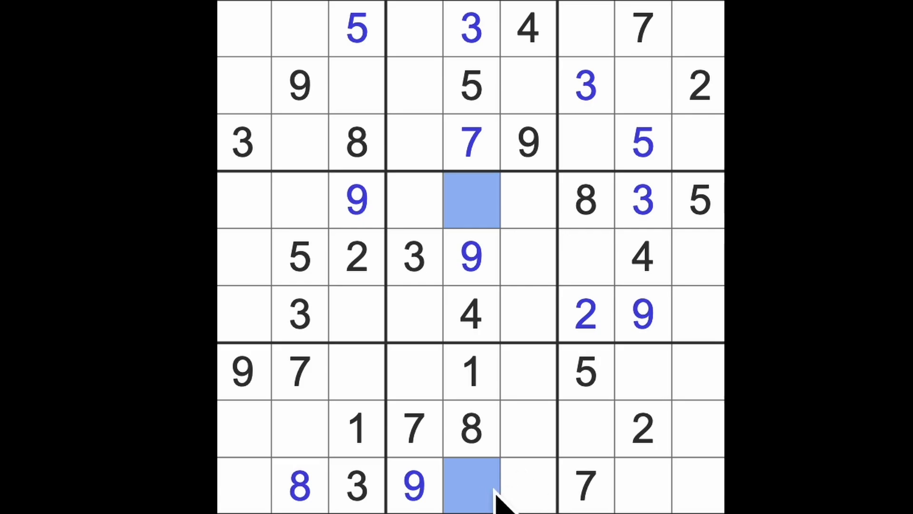
mouse_move(518, 492)
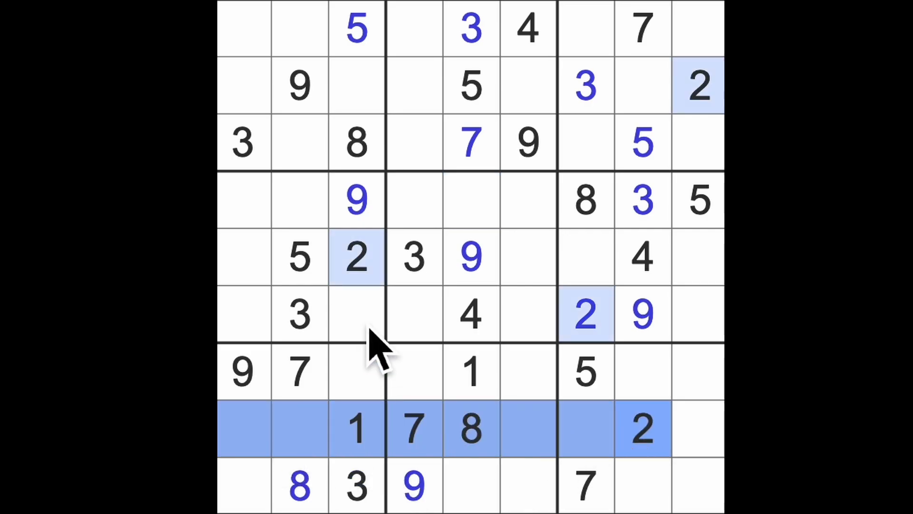
click(244, 485)
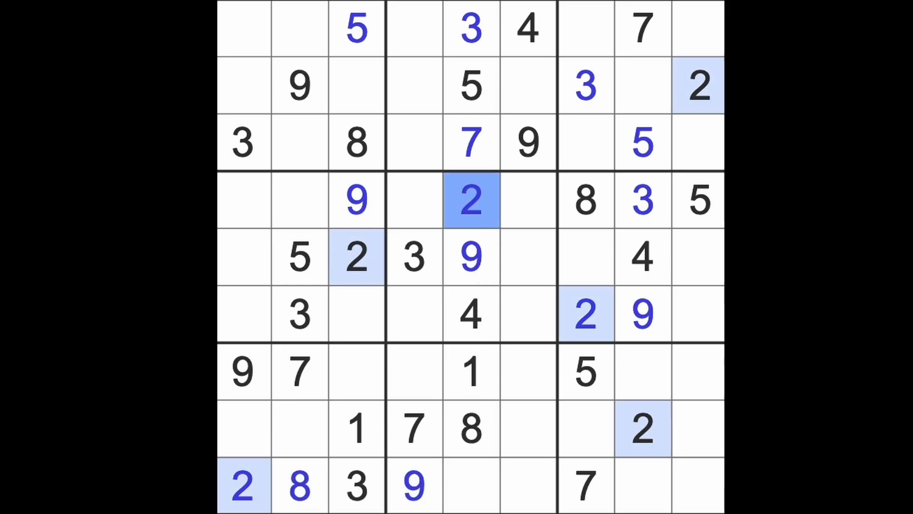
click(472, 484)
text(6)
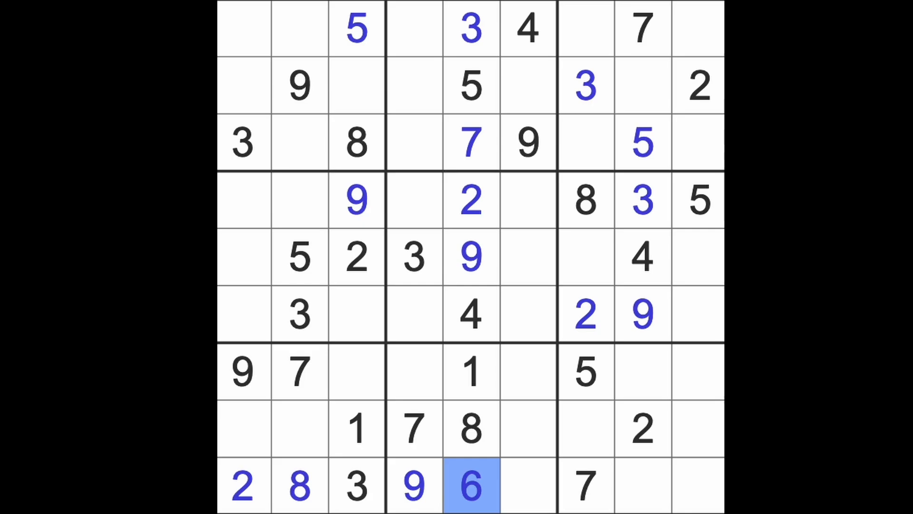
mouse_move(696, 425)
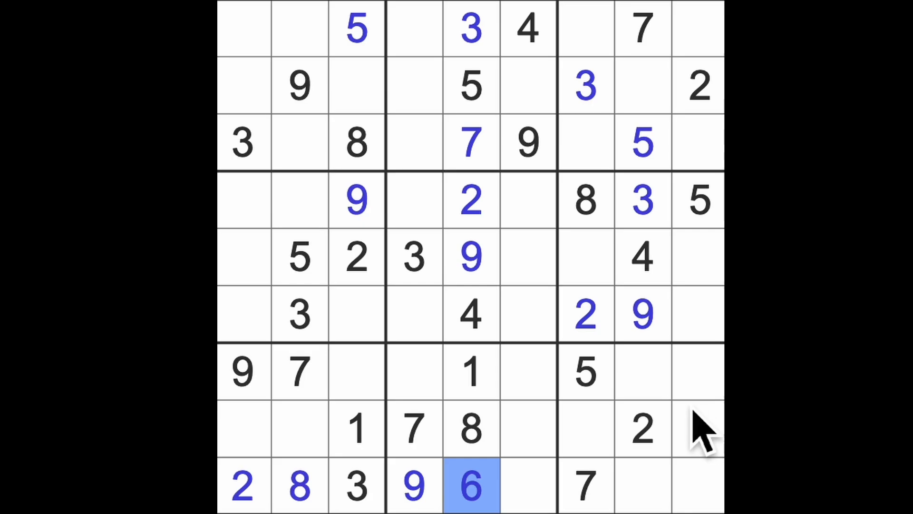
Check the 1s and 5s, then enter 5 at row 9 column 6
click(472, 372)
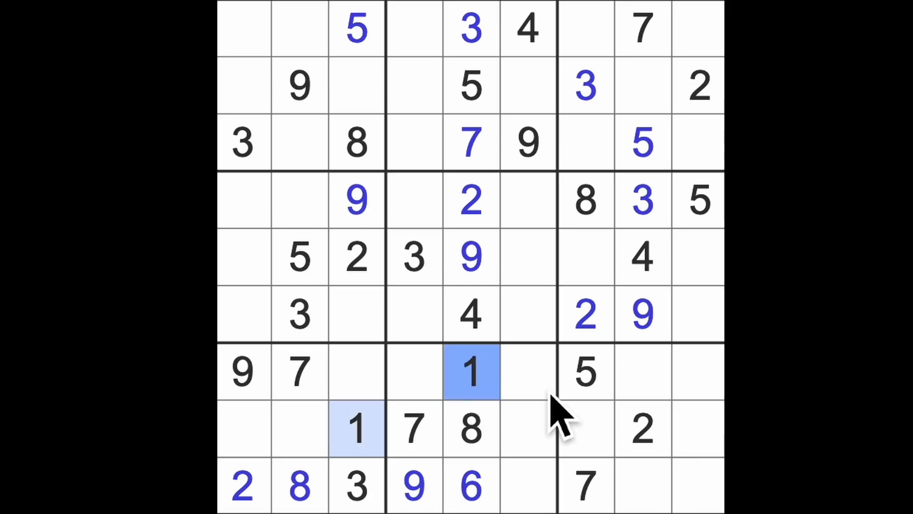
click(582, 373)
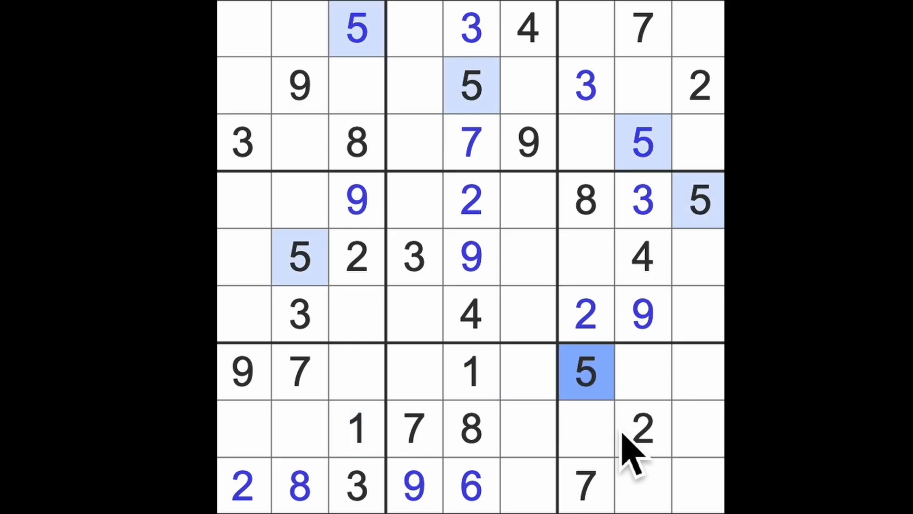
click(529, 486)
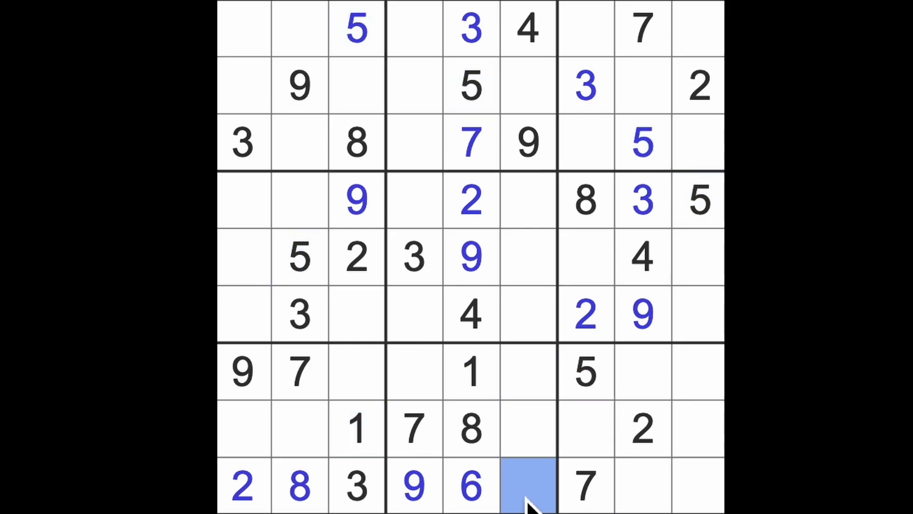
click(527, 485)
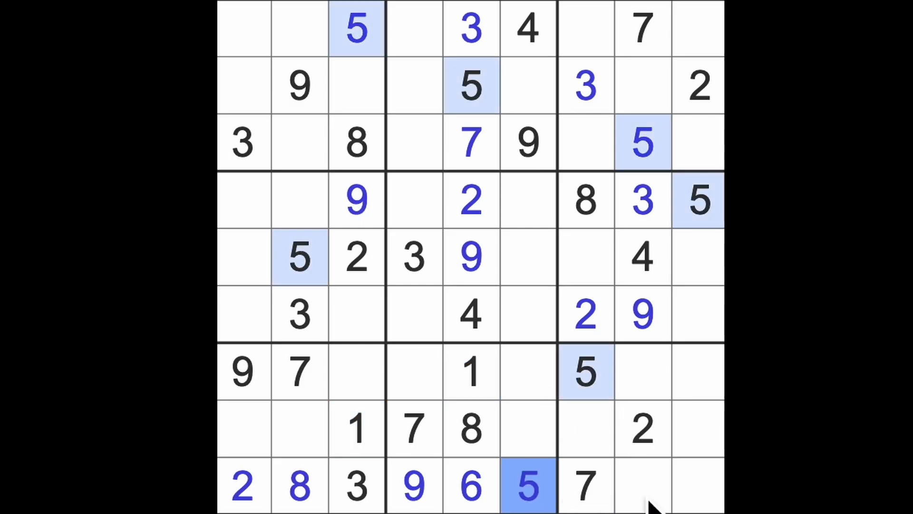
Finish the bottom row with 1 and 4, and enter 4 at row 3 column 7
click(642, 257)
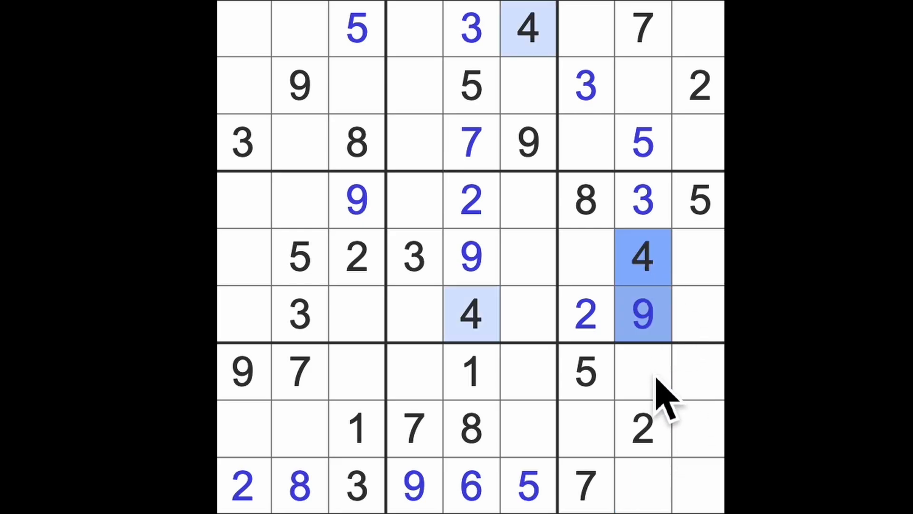
click(644, 486)
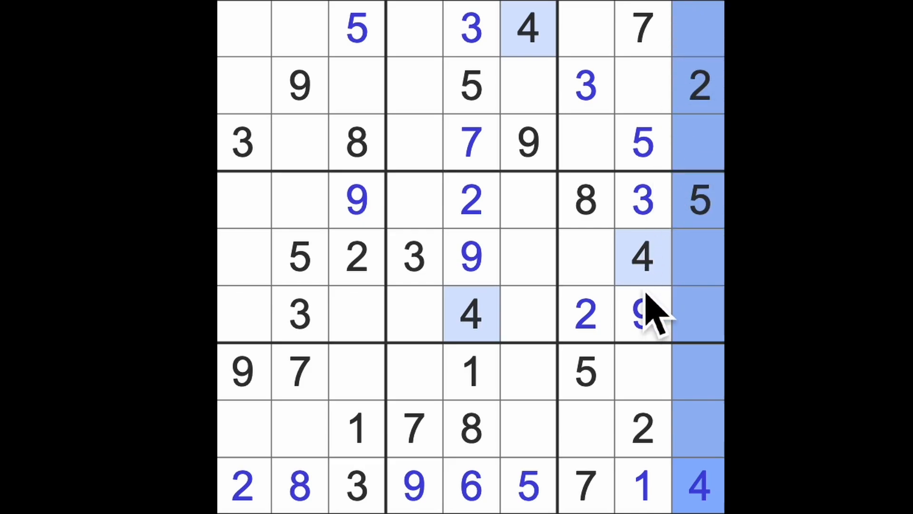
click(585, 143)
text(4)
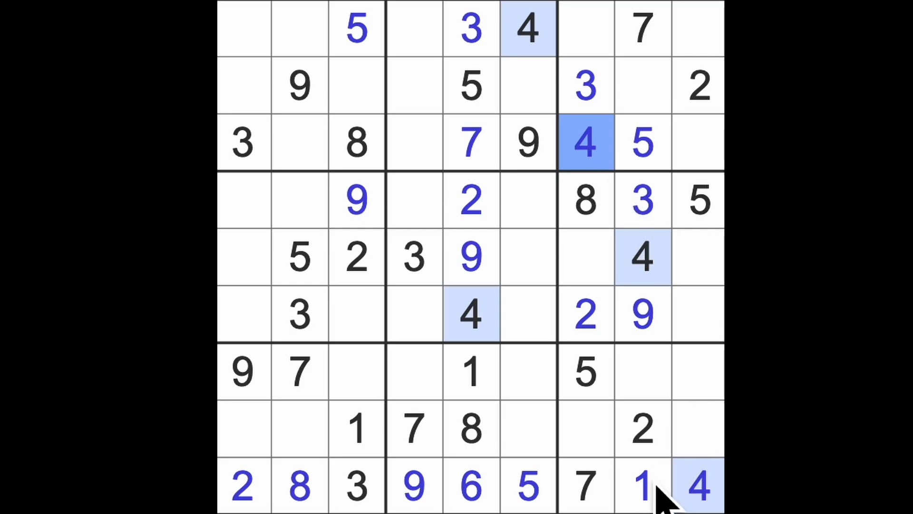
click(640, 486)
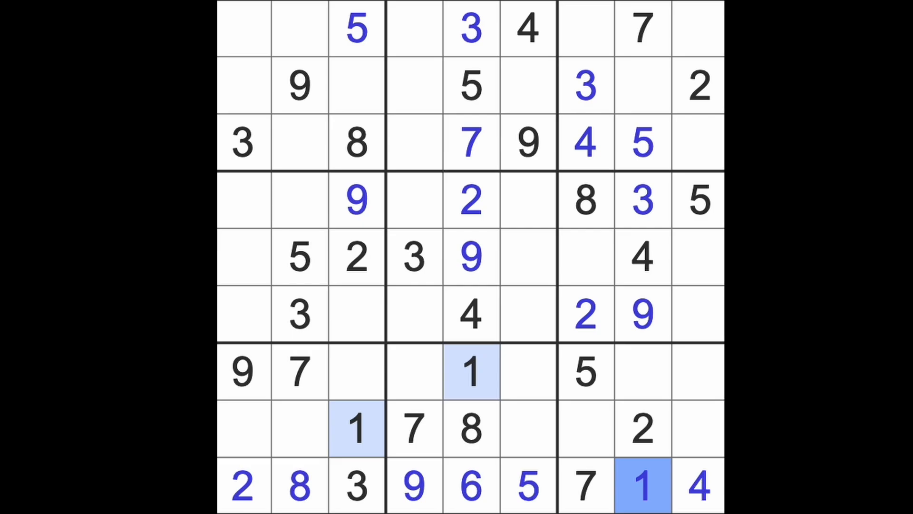
Enter 2 at row 7 column 6 and highlight the 3s
click(640, 429)
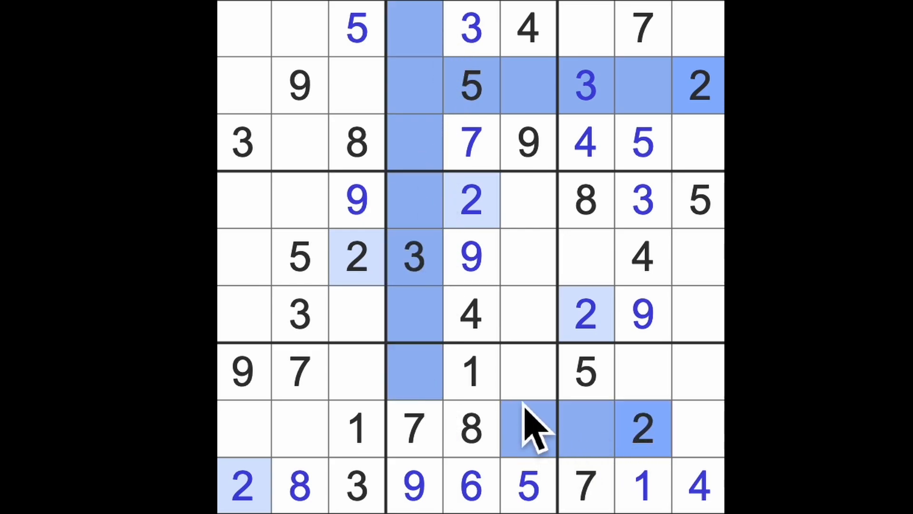
click(527, 371)
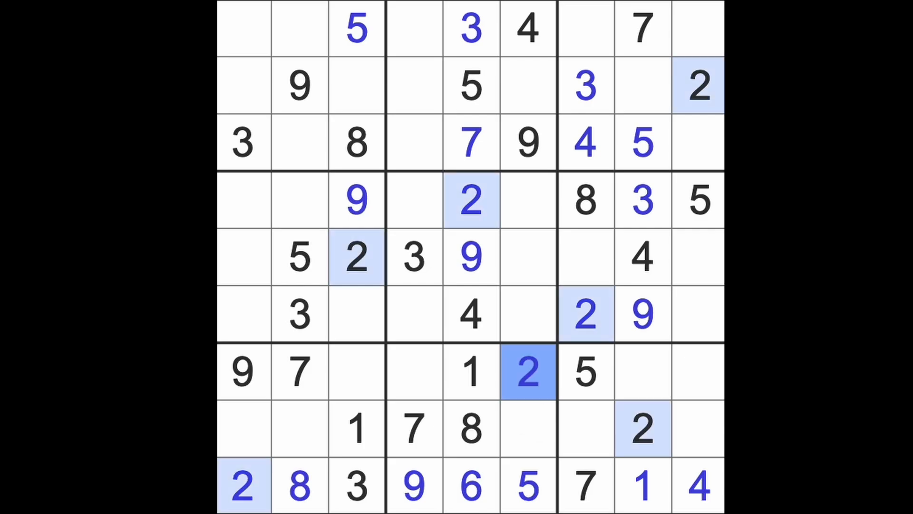
mouse_move(497, 408)
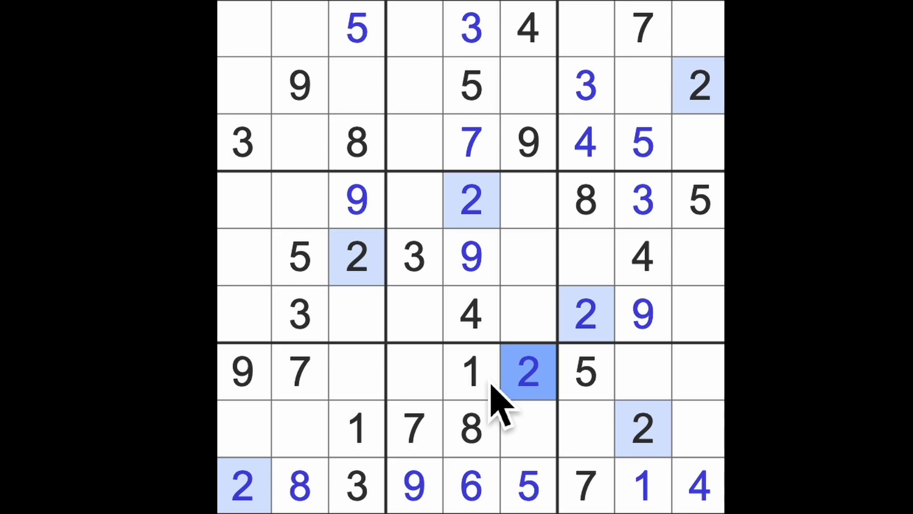
click(413, 256)
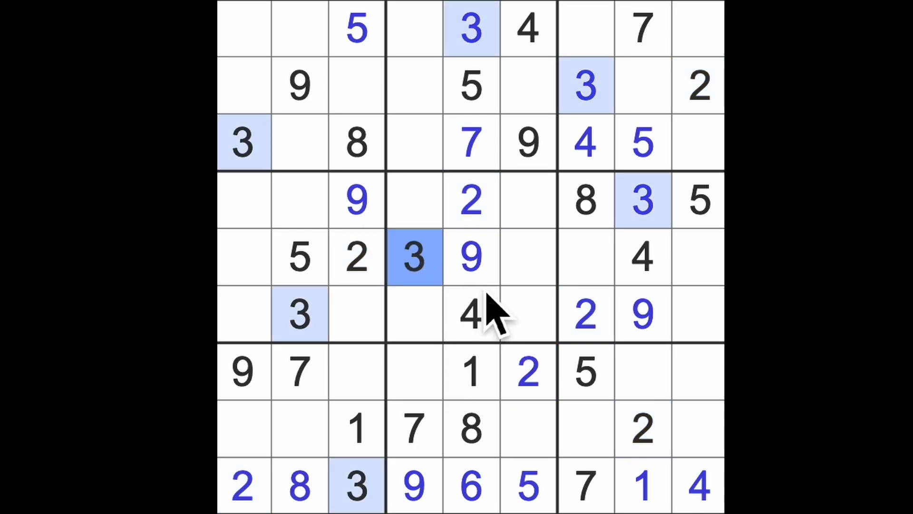
mouse_move(443, 315)
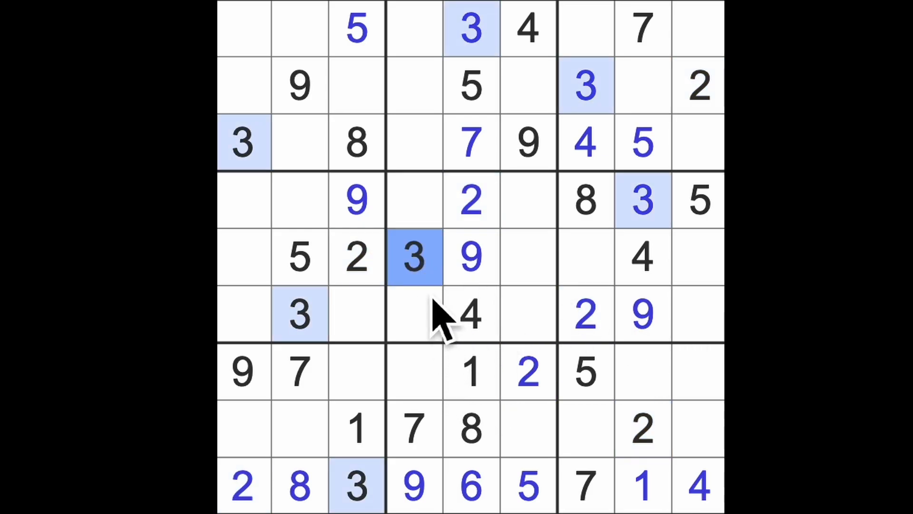
Enter 3 at row 8 column 6 and row 7 column 9
click(529, 428)
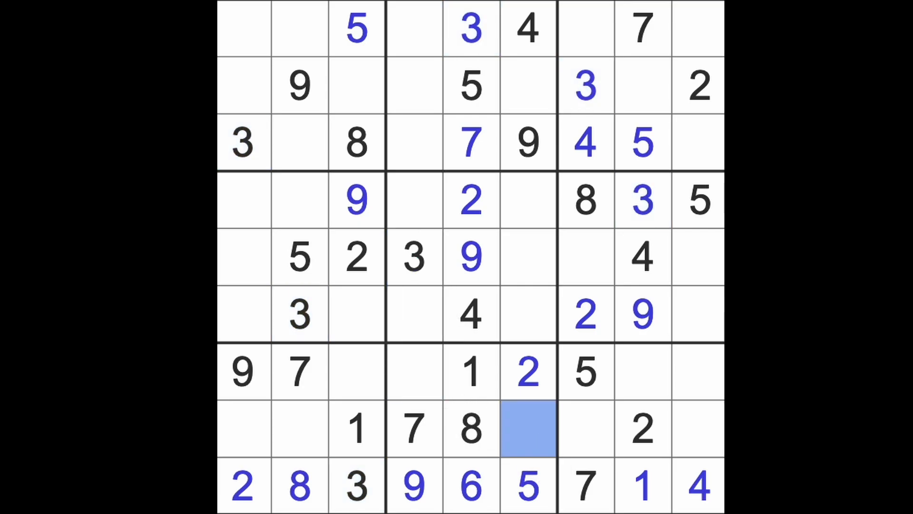
click(527, 428)
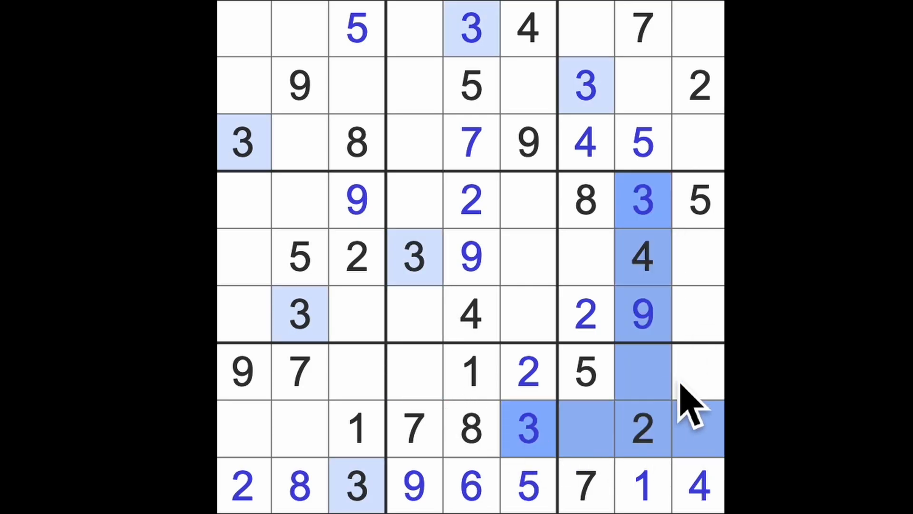
click(697, 372)
text(3)
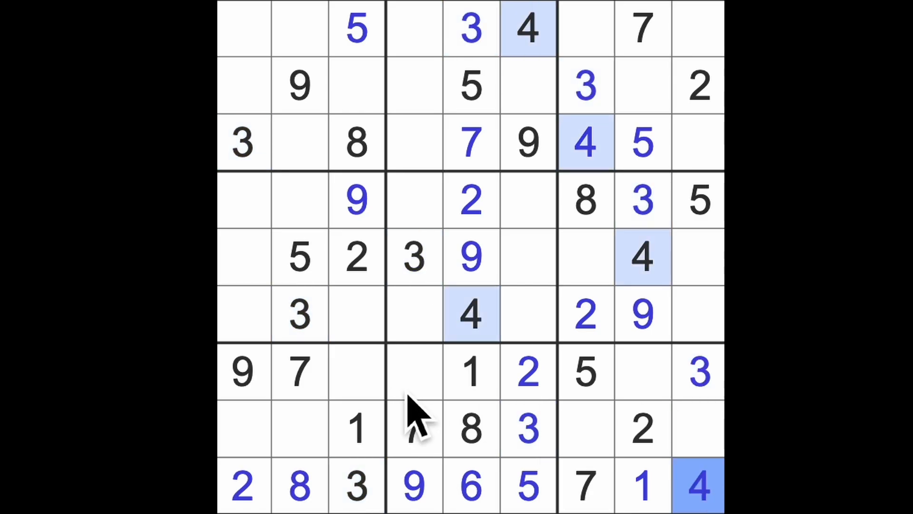
Enter 6 at row 7 column 3 and 8s at row 1 column 9 and row 7 column 8
click(414, 372)
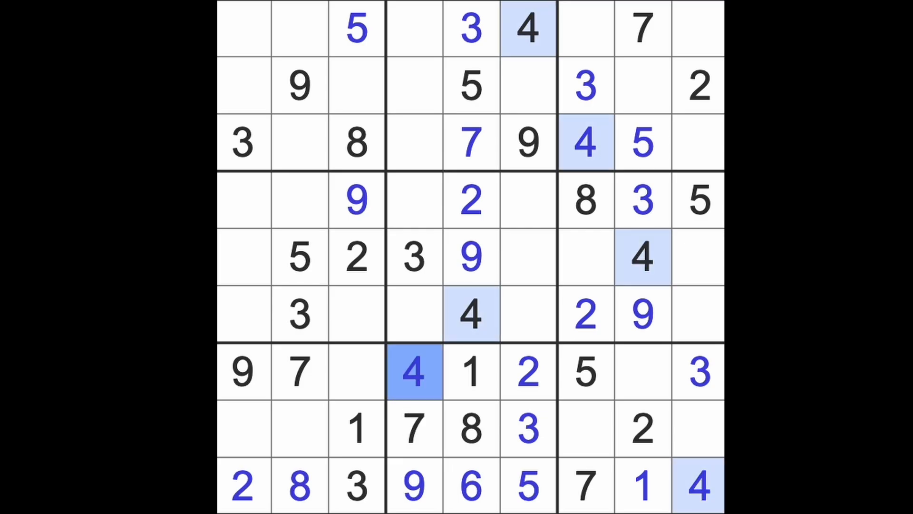
mouse_move(582, 396)
text(6)
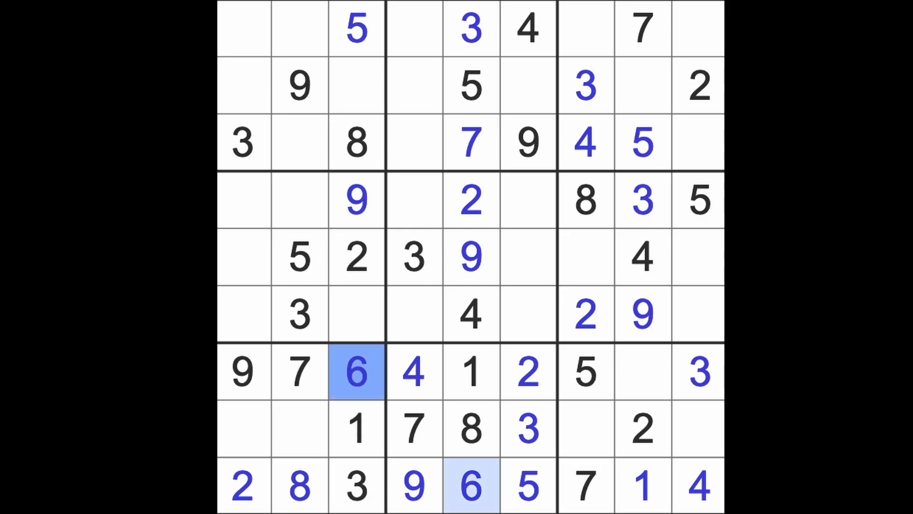
click(642, 371)
text(8)
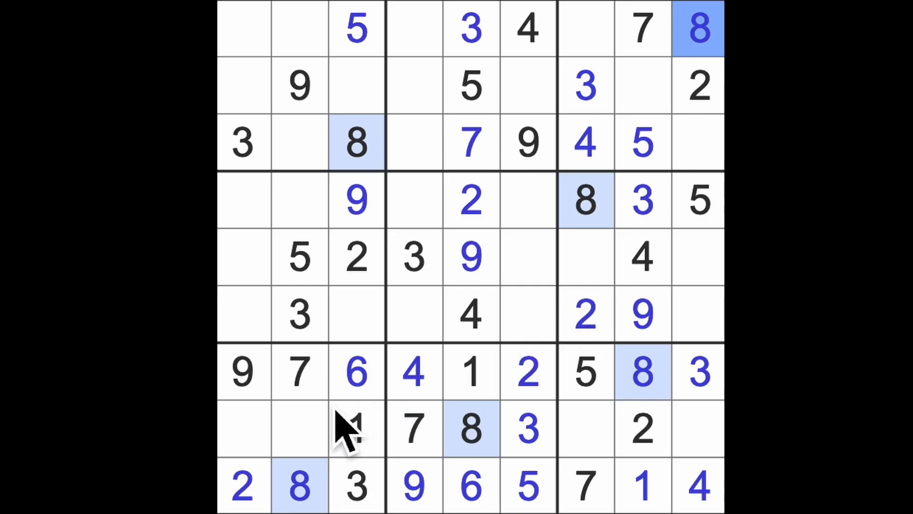
Enter 5 at row 8 column 1 and 4 at row 8 column 2
click(300, 428)
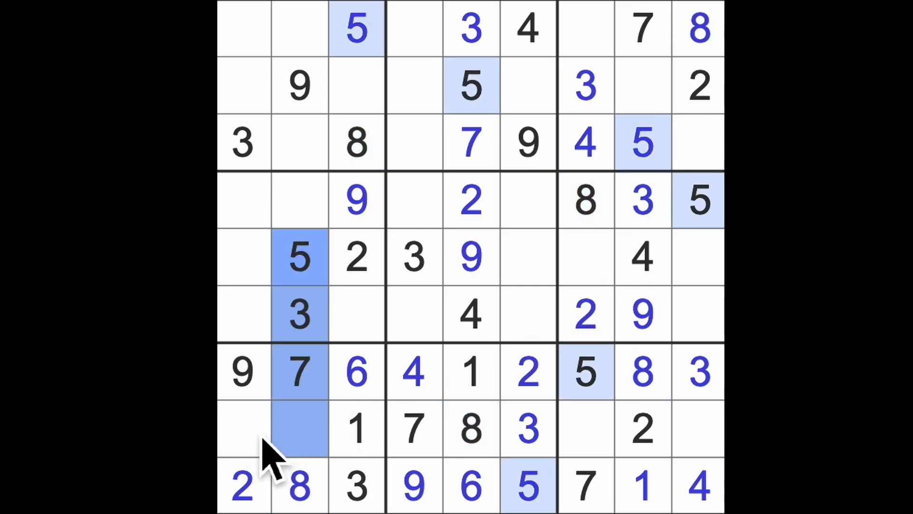
click(300, 429)
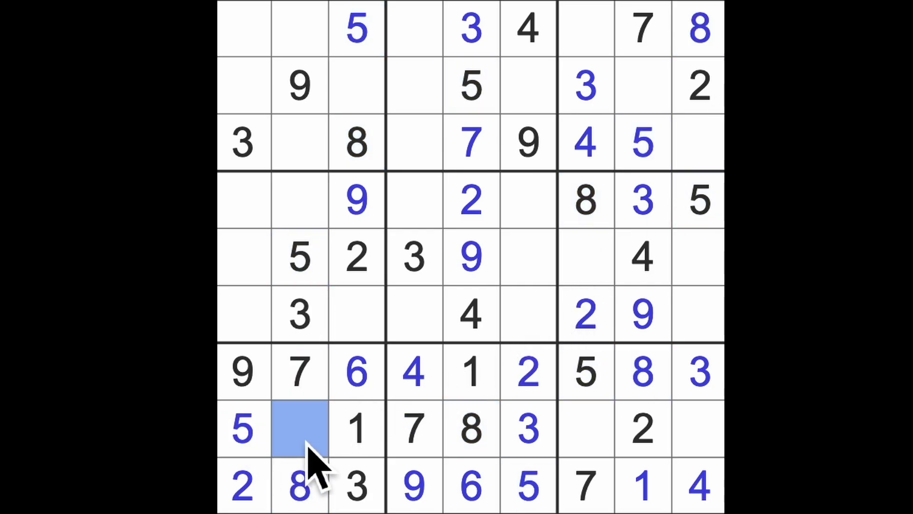
text(4)
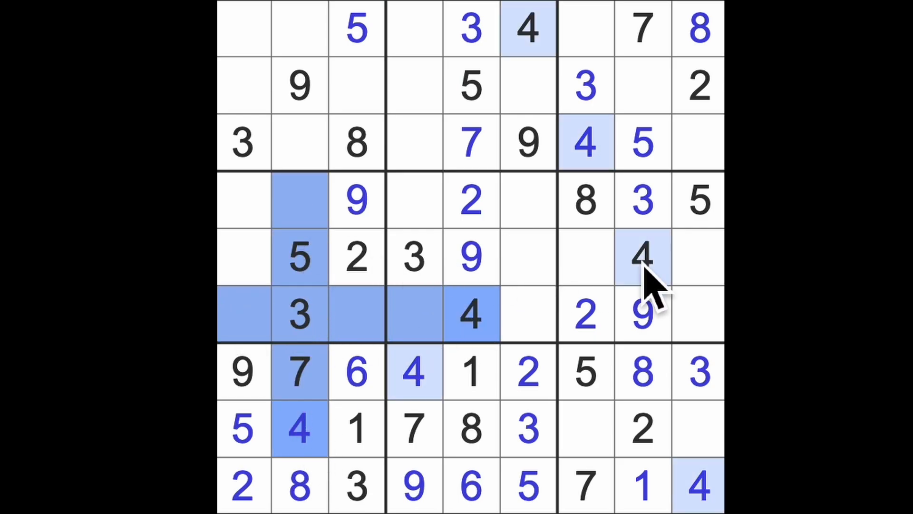
Enter 4 at row 4 column 1 and row 2 column 3
click(242, 200)
text(4)
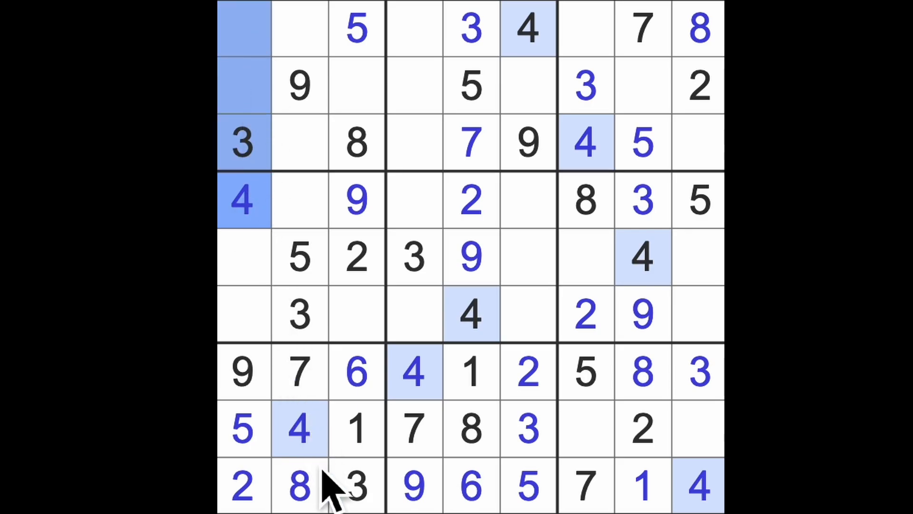
click(356, 86)
text(4)
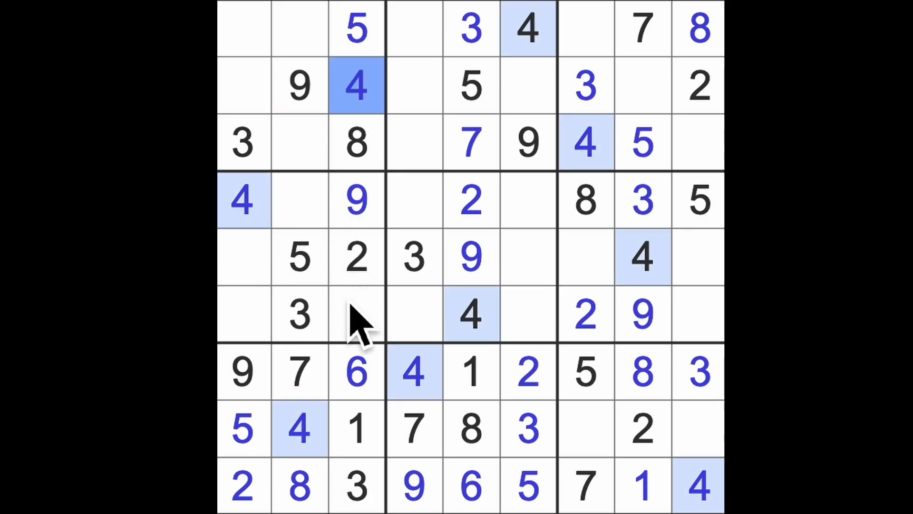
click(357, 313)
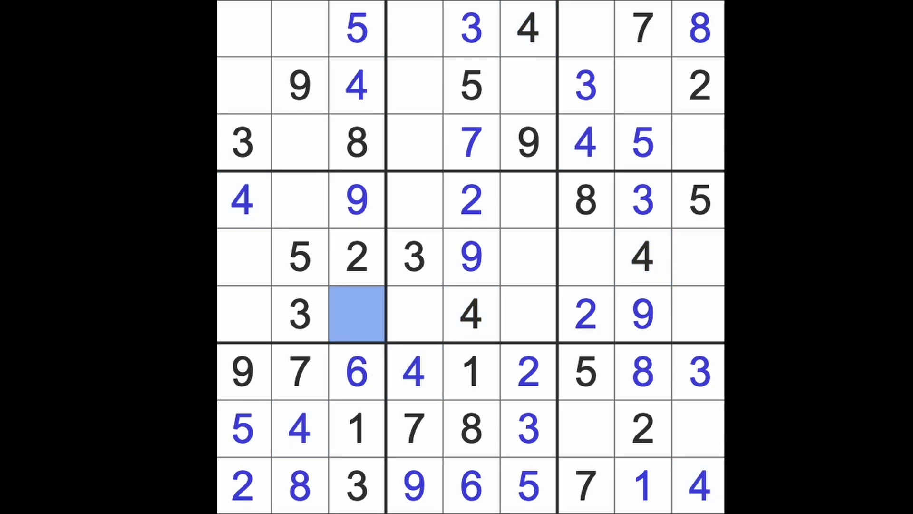
Place 7s at R6C3, R2C1, R5C9 and R4C6, then move to R8C7
click(356, 313)
text(7)
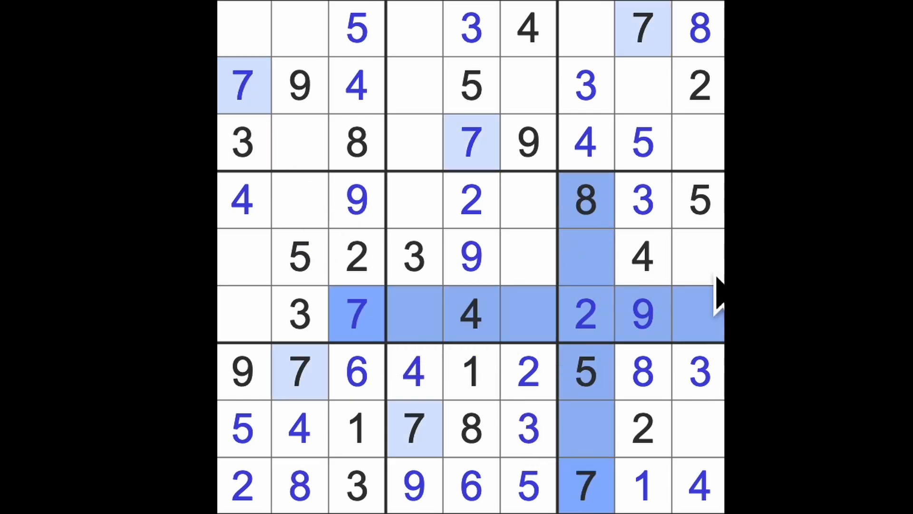
click(699, 258)
text(7)
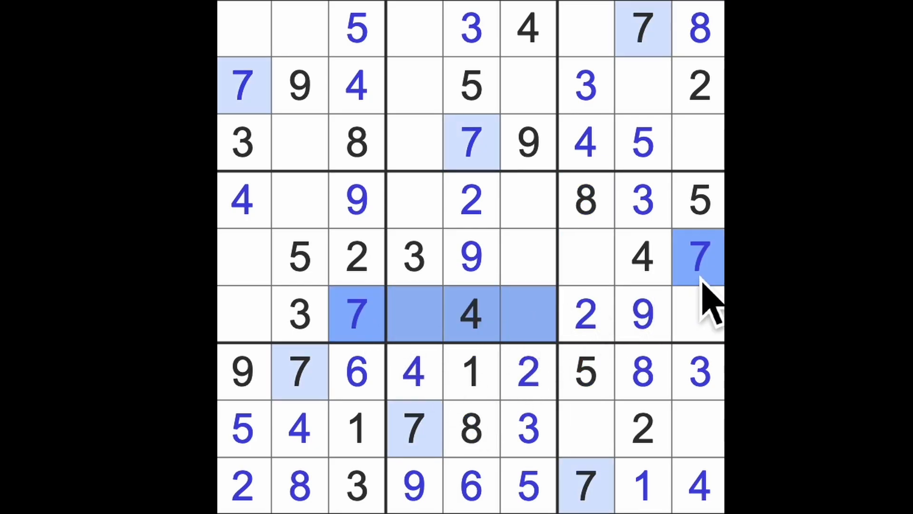
click(414, 256)
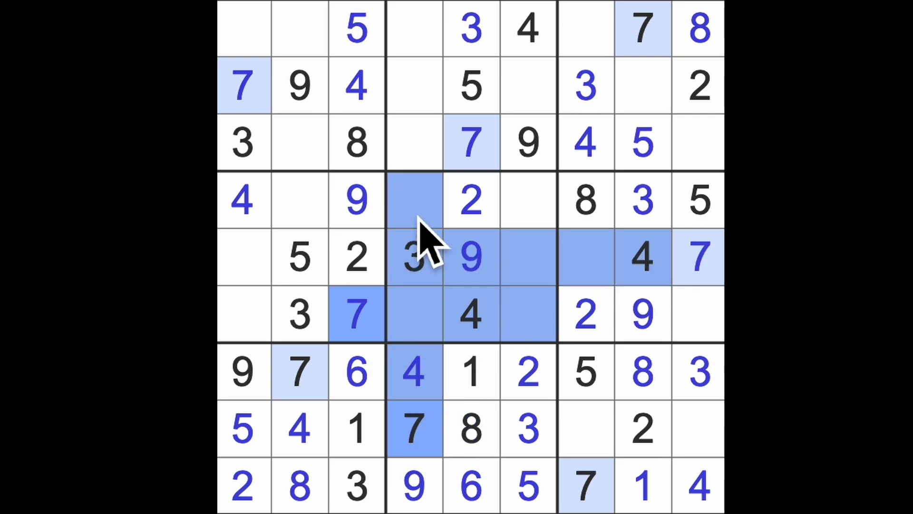
click(527, 201)
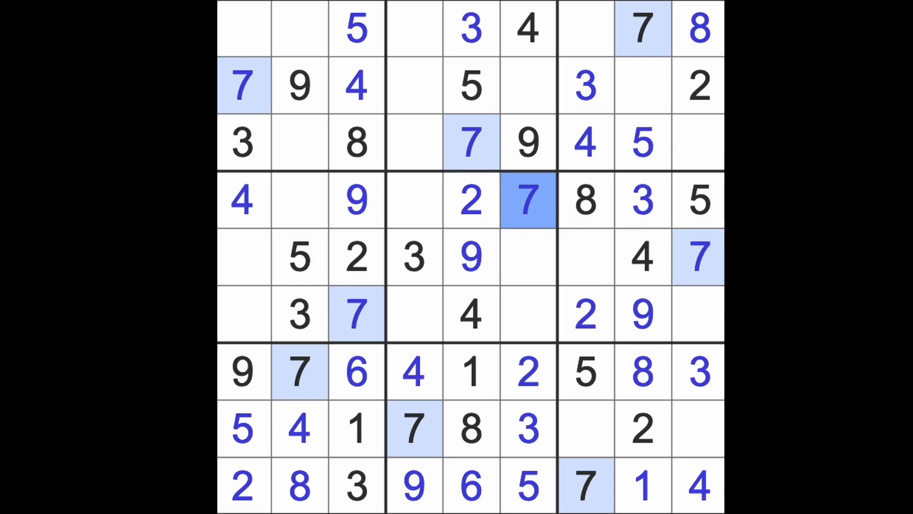
click(585, 428)
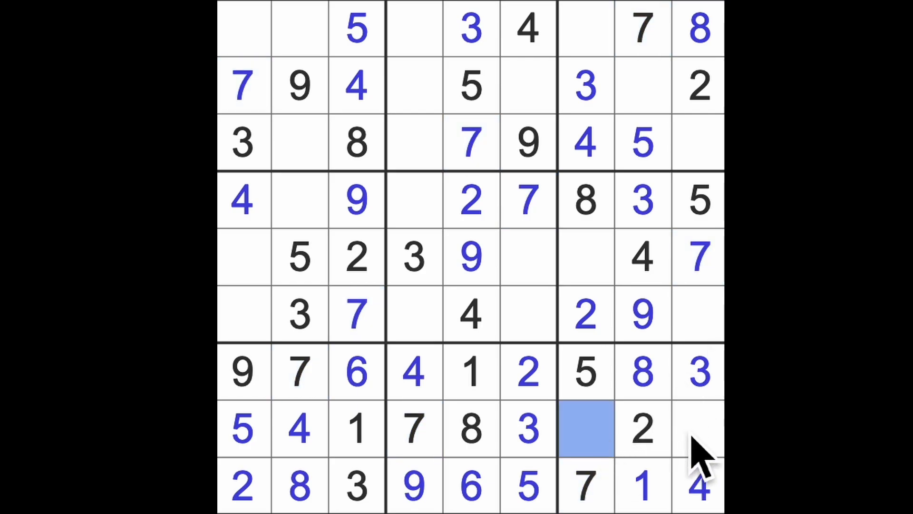
Place a 6 at R2C8 and a 9 in the top-row cell of column 7
click(697, 429)
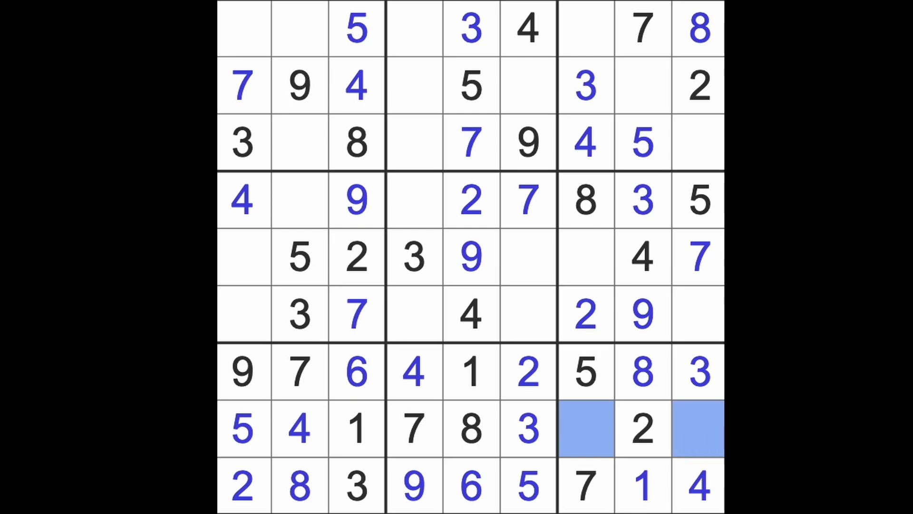
click(643, 87)
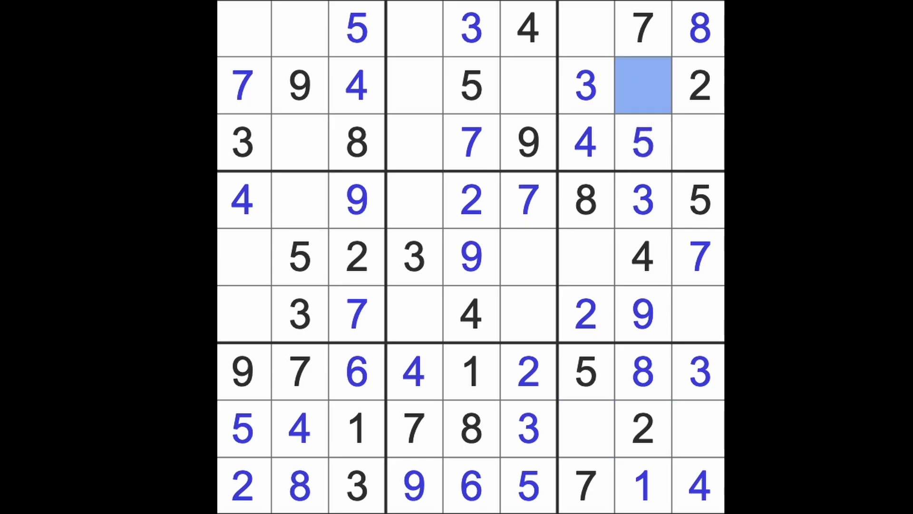
text(6)
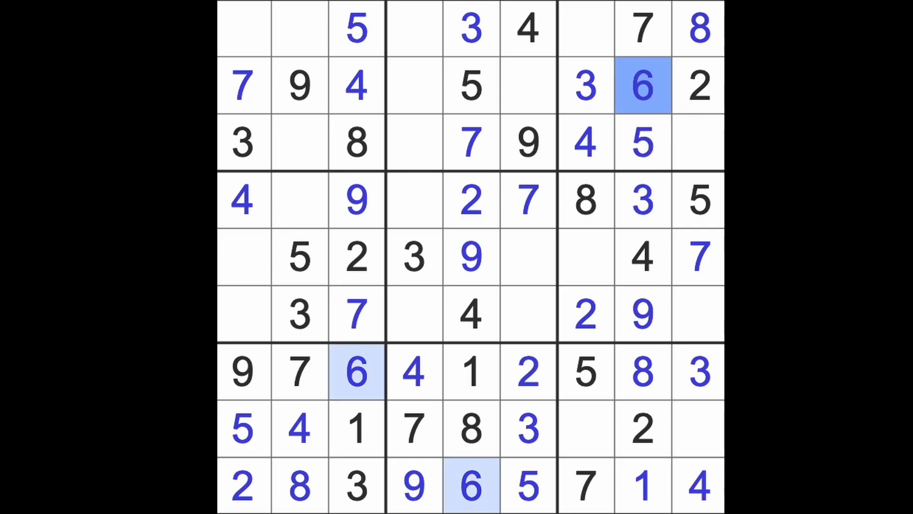
mouse_move(565, 192)
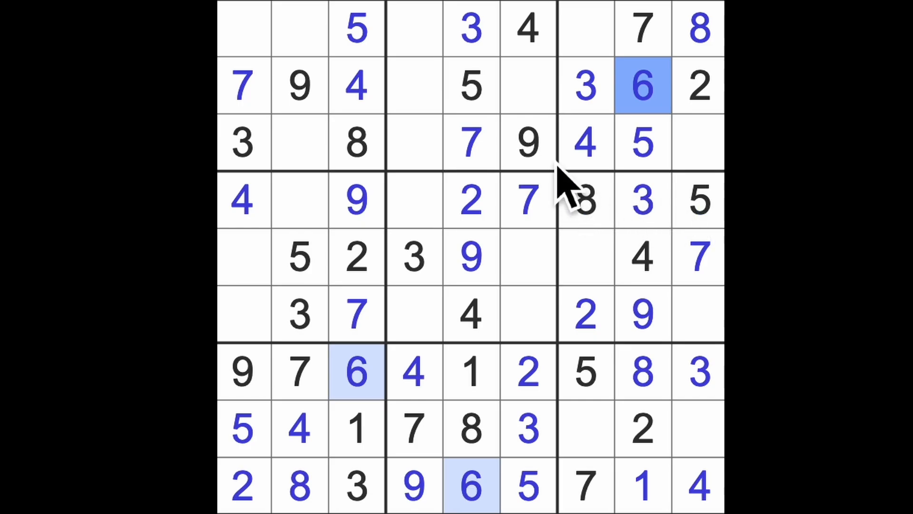
click(585, 29)
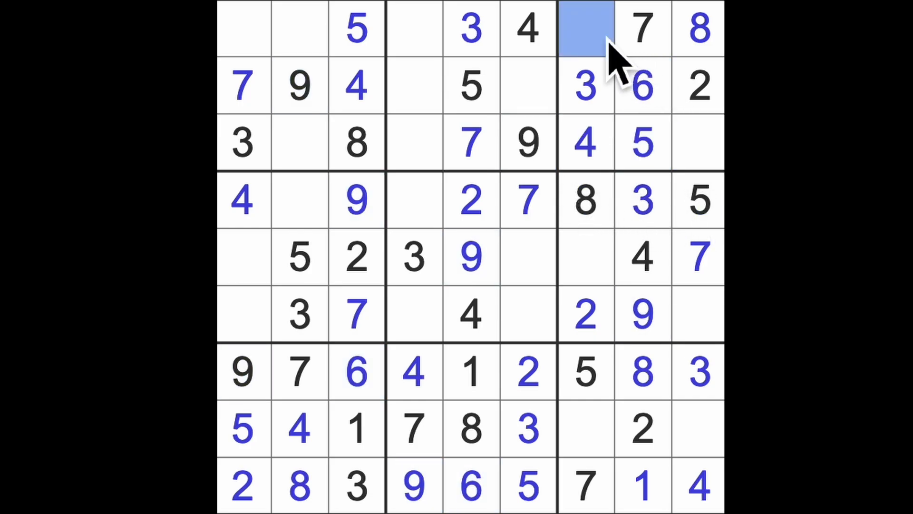
click(584, 27)
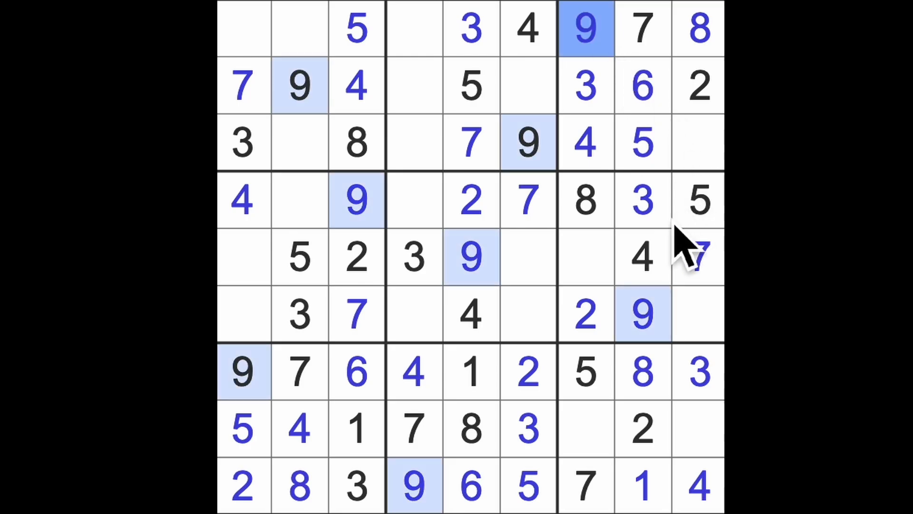
Fill R8C9 with 9 and R5C7 and R3C9 with 1, completing rows 7–9
click(697, 430)
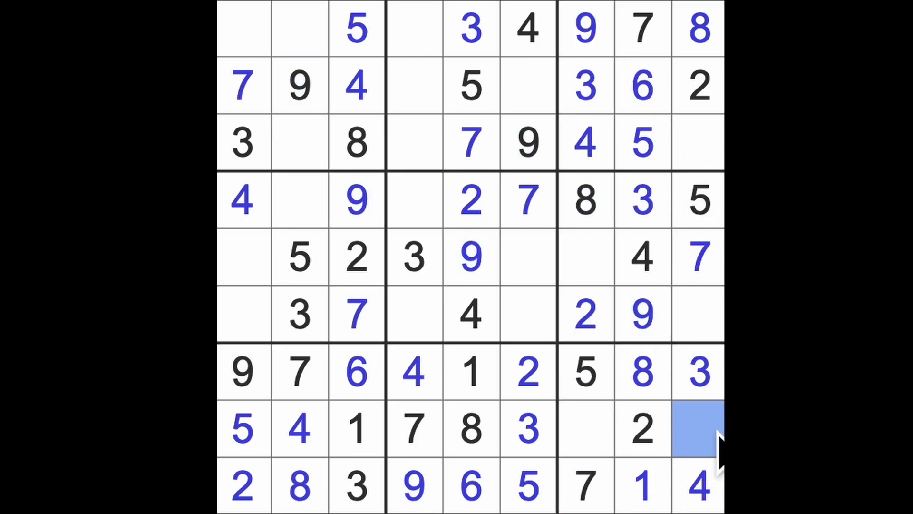
click(585, 428)
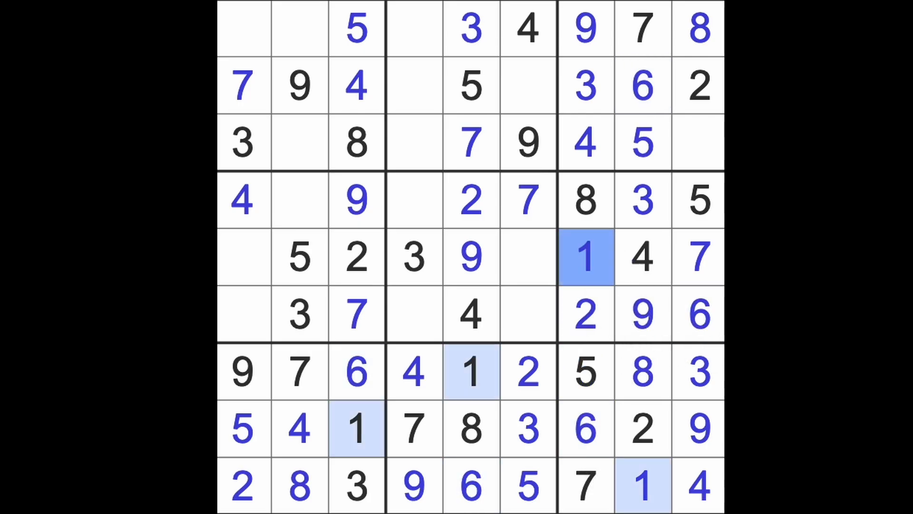
click(697, 144)
text(1)
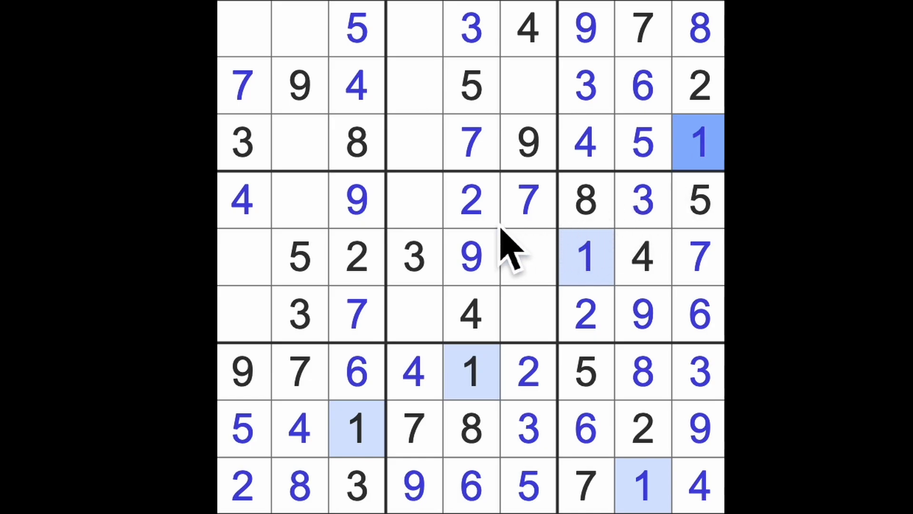
Place a 5 at R6C4 after checking the existing 5s, then highlight the 6s
click(471, 200)
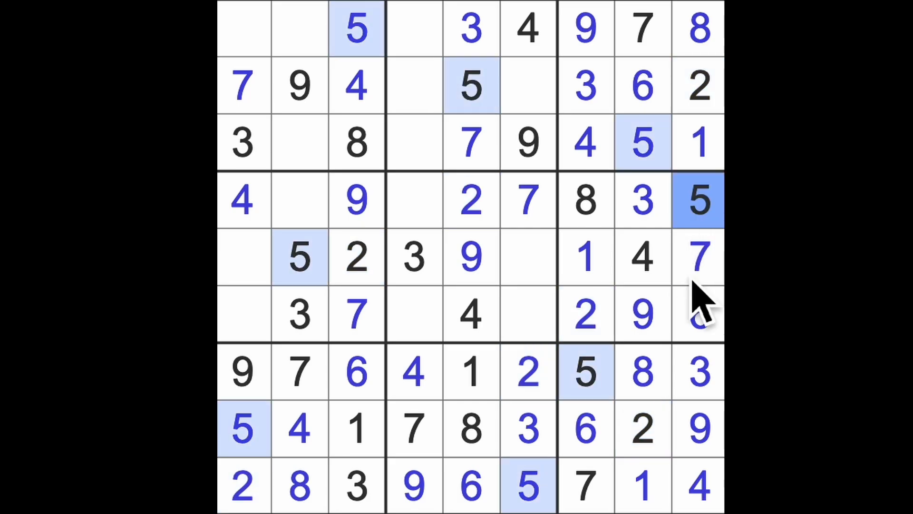
click(527, 256)
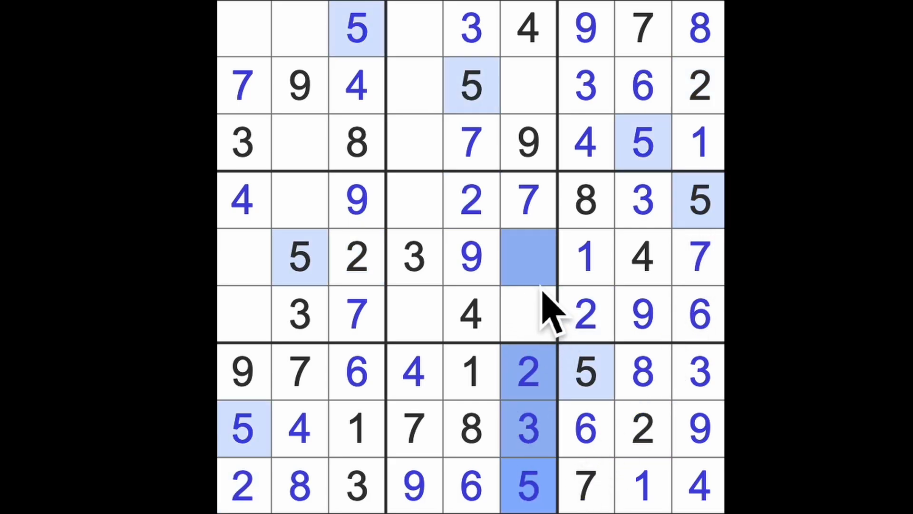
click(413, 315)
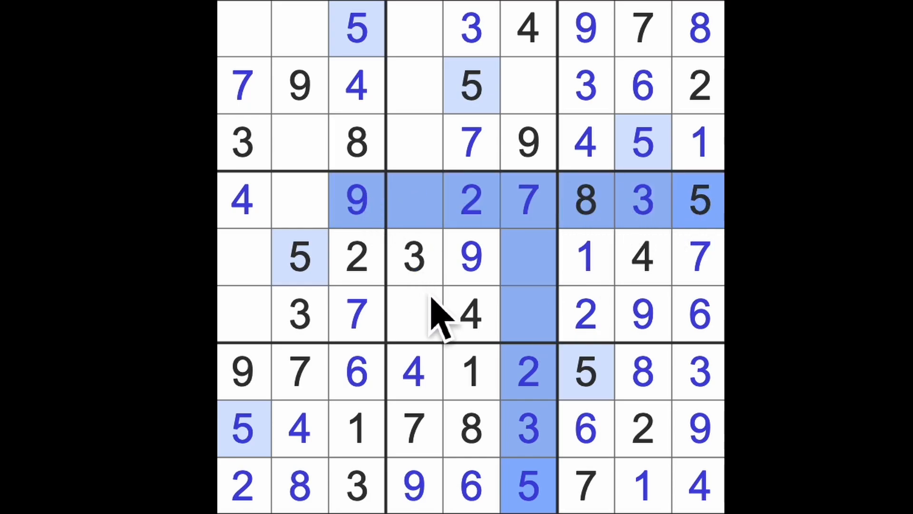
click(413, 315)
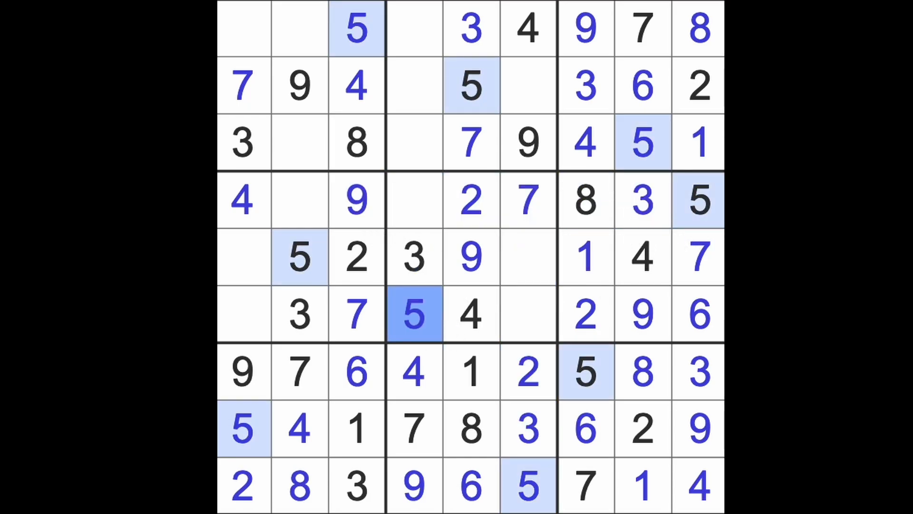
click(698, 315)
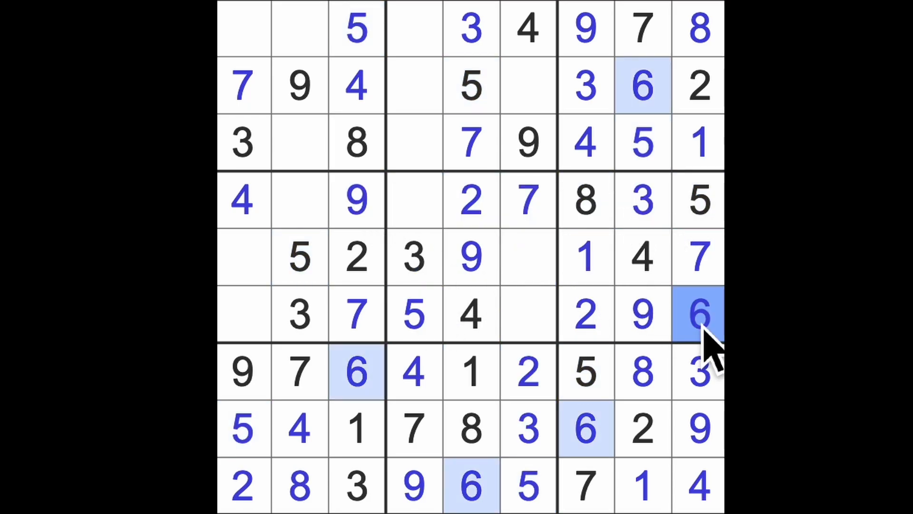
mouse_move(705, 116)
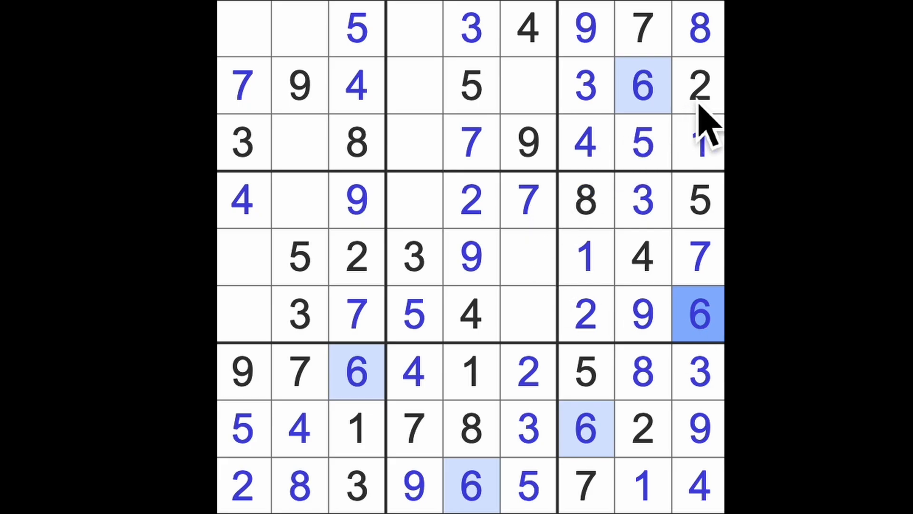
Compare candidate cells in columns 4 and 6 against the placed 8s
click(414, 143)
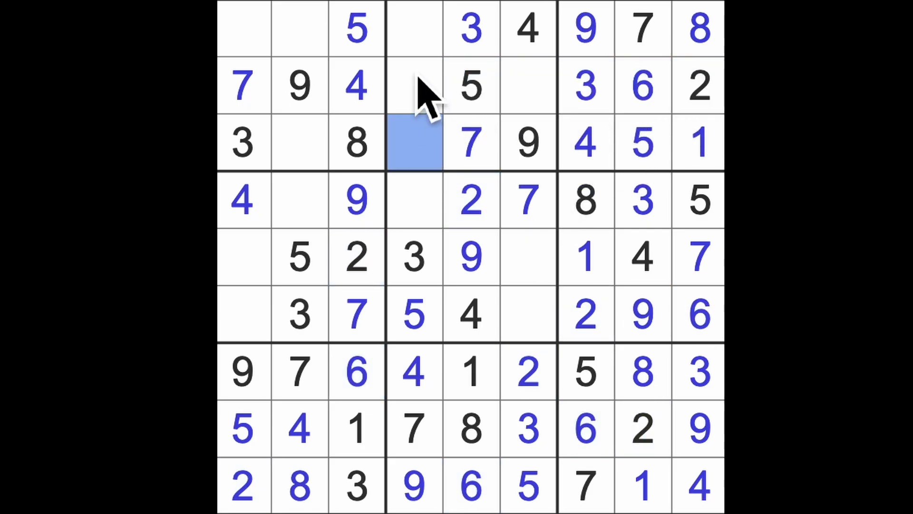
click(415, 29)
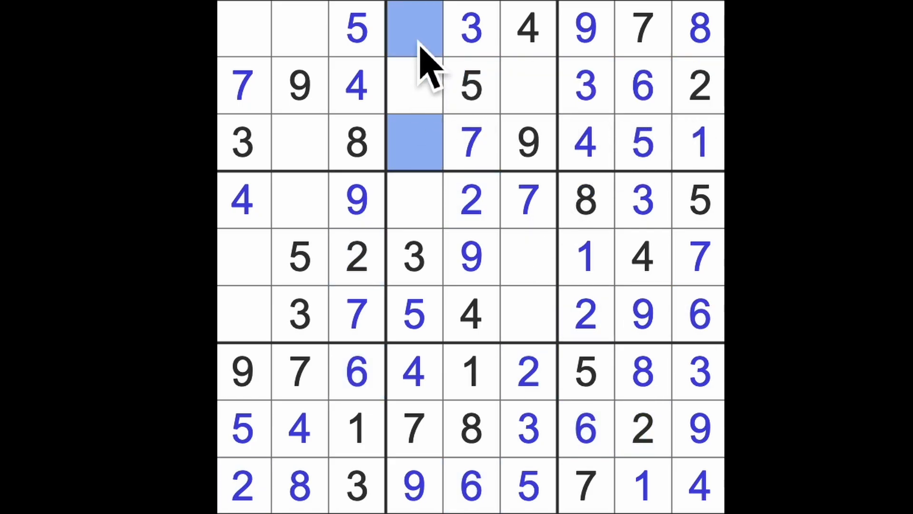
mouse_move(434, 116)
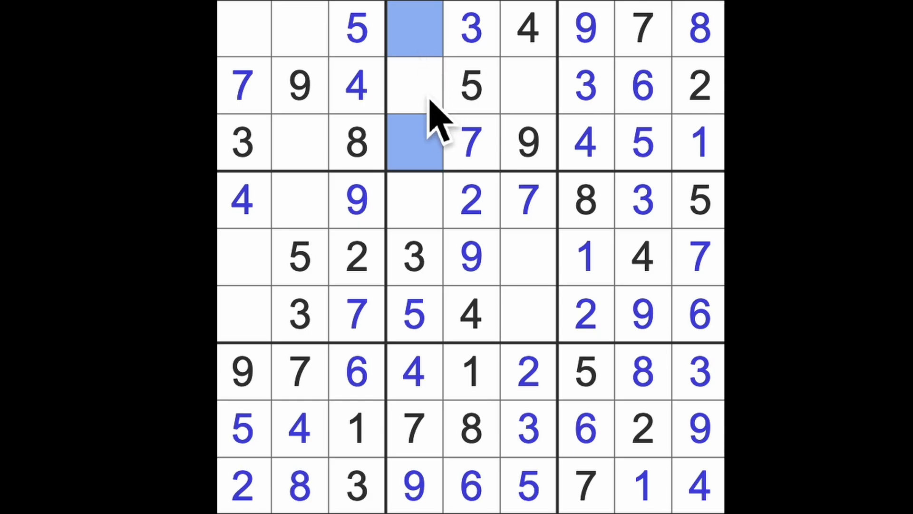
click(527, 86)
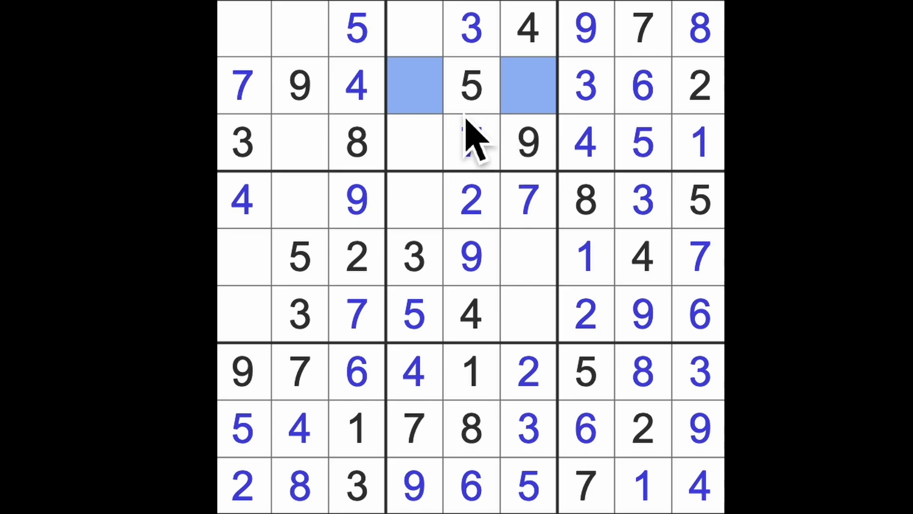
click(471, 143)
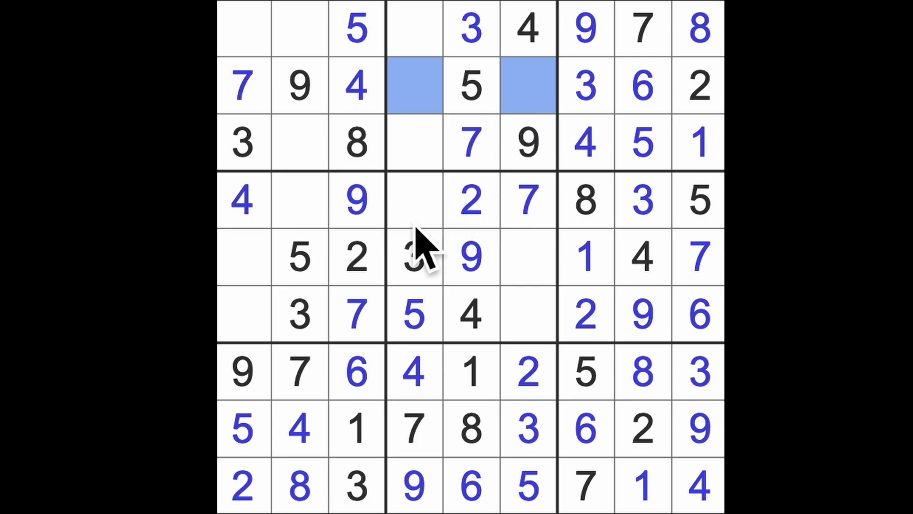
click(414, 201)
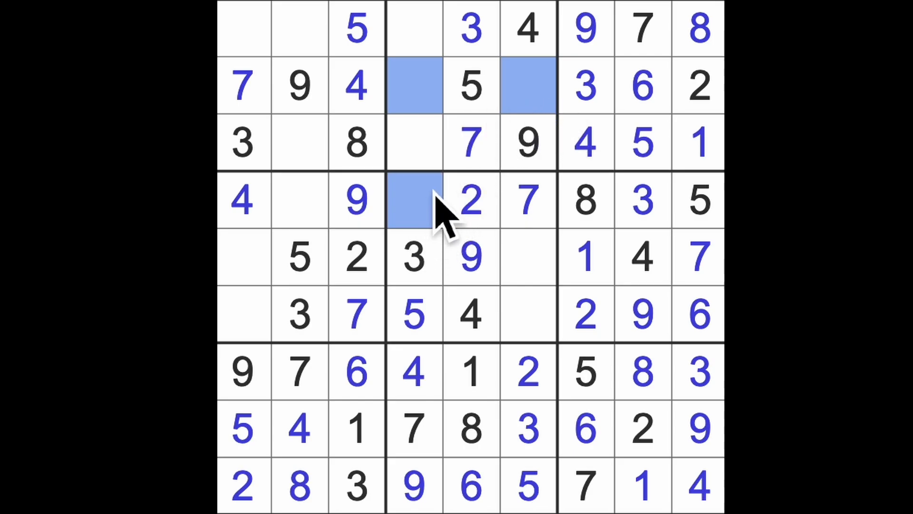
click(413, 200)
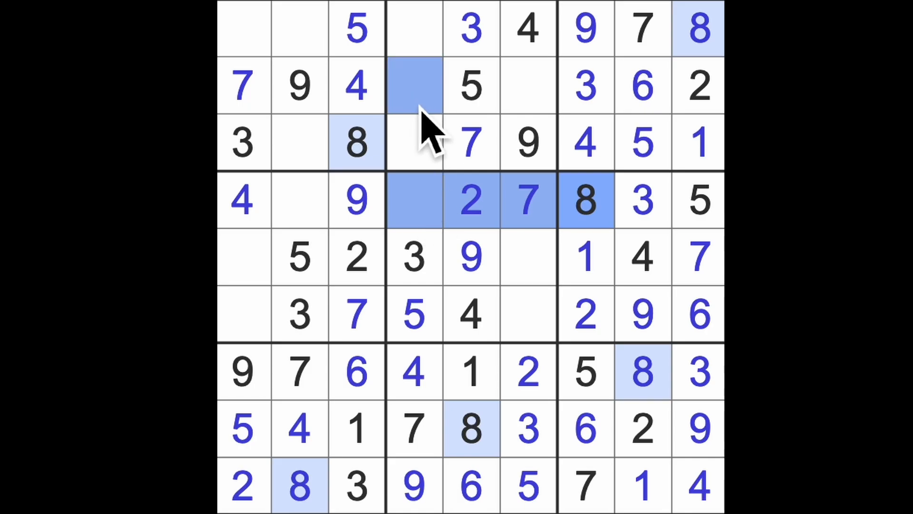
Complete row 2 with an 8 in column 4 and a 1 in column 6
click(414, 86)
text(8)
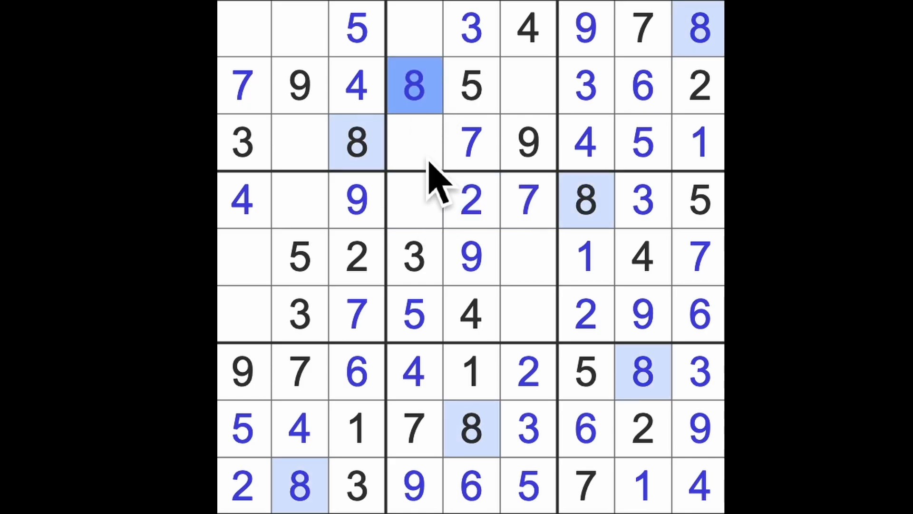
click(414, 200)
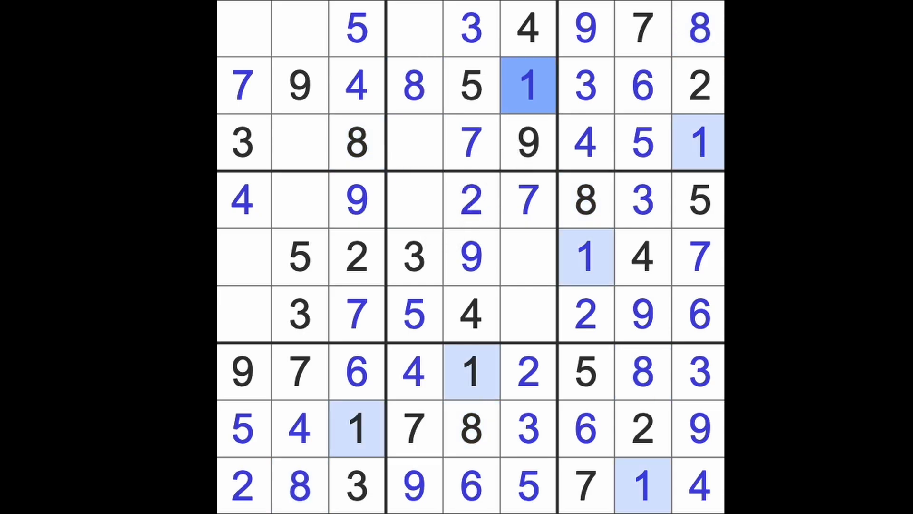
Place 1s at R4C4, R6C1 and R1C2
click(414, 201)
text(1)
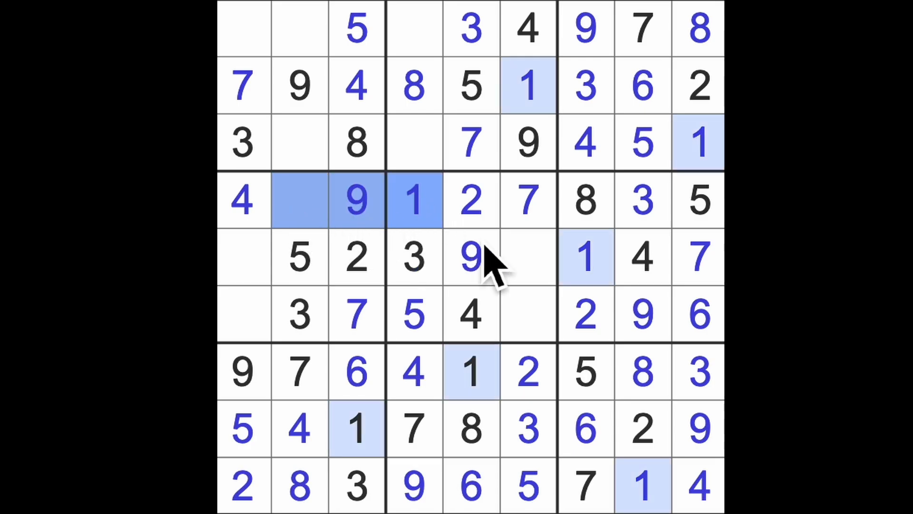
click(242, 314)
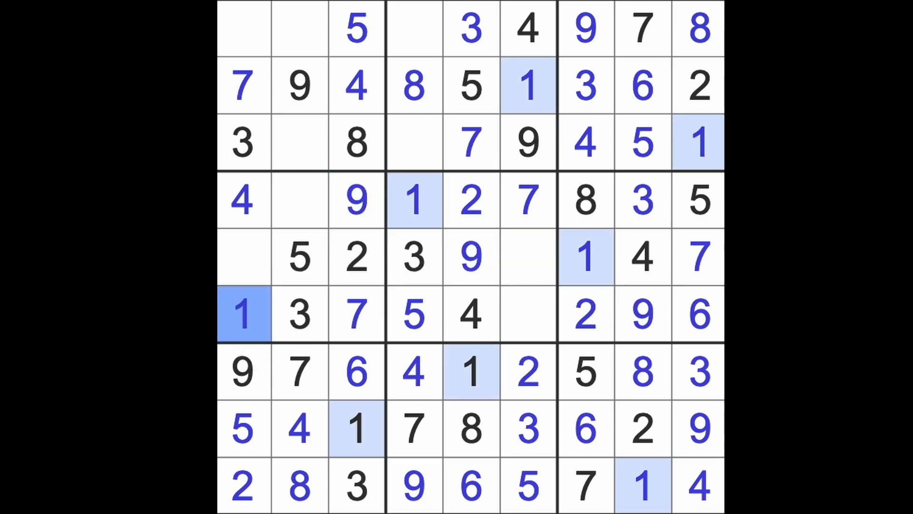
click(243, 30)
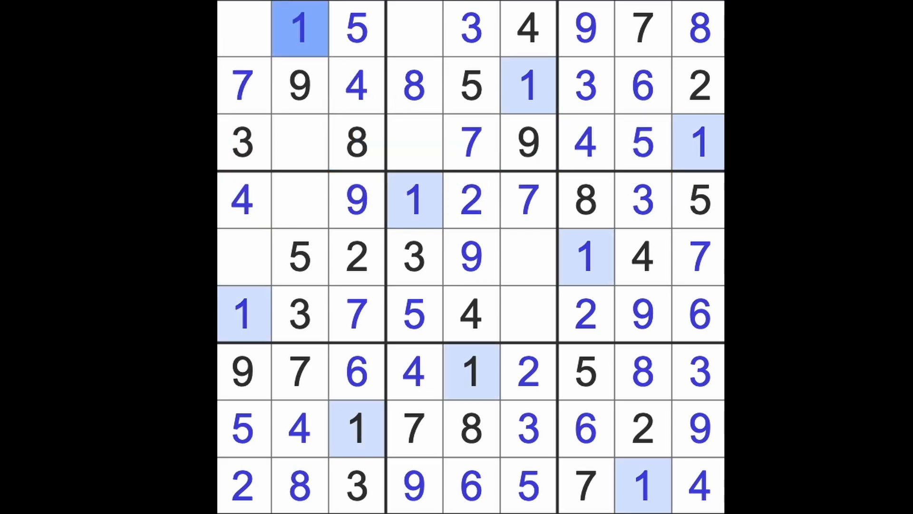
mouse_move(606, 140)
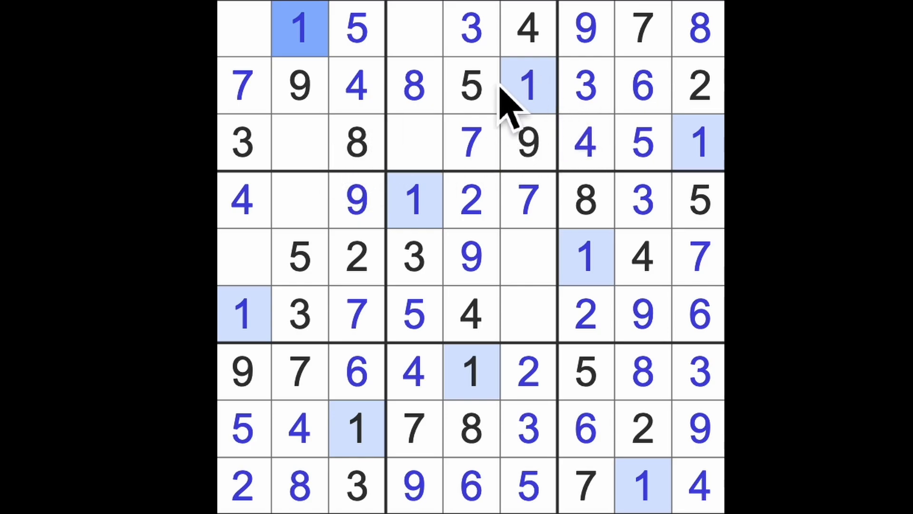
mouse_move(402, 157)
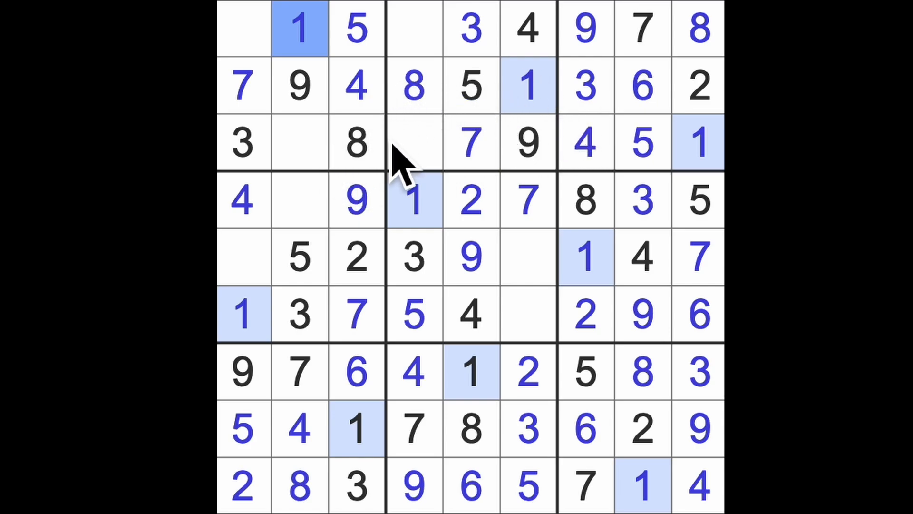
mouse_move(434, 169)
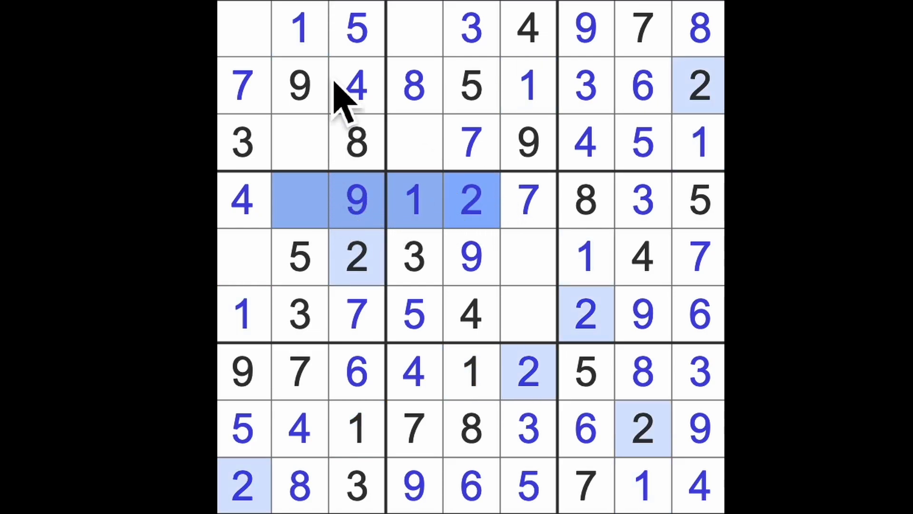
Fill 2s at R3C2 and R1C4 and 6s at R1C1, R3C4, R4C2 and R5C6, leaving two cells
click(300, 144)
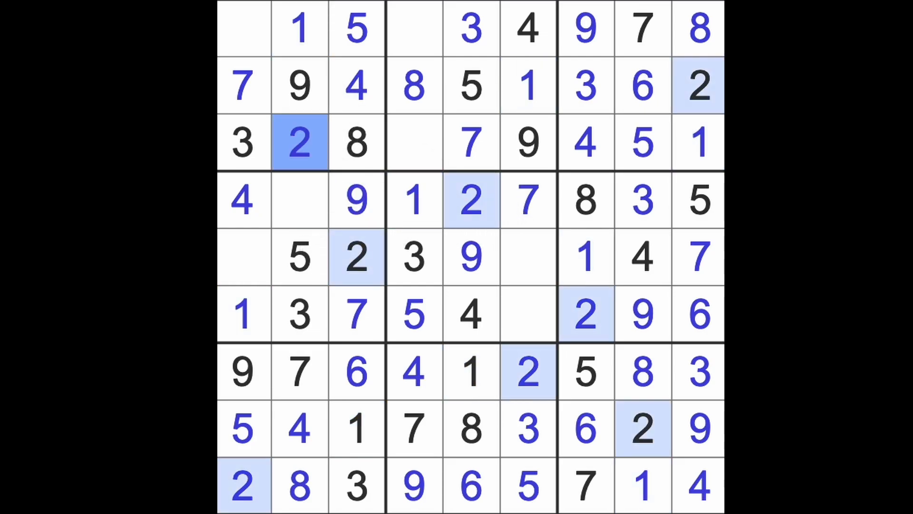
click(413, 29)
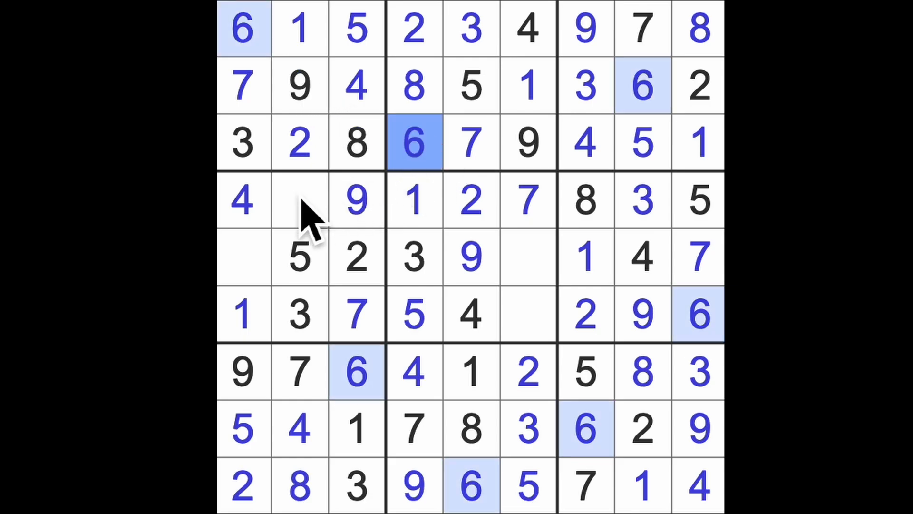
click(299, 201)
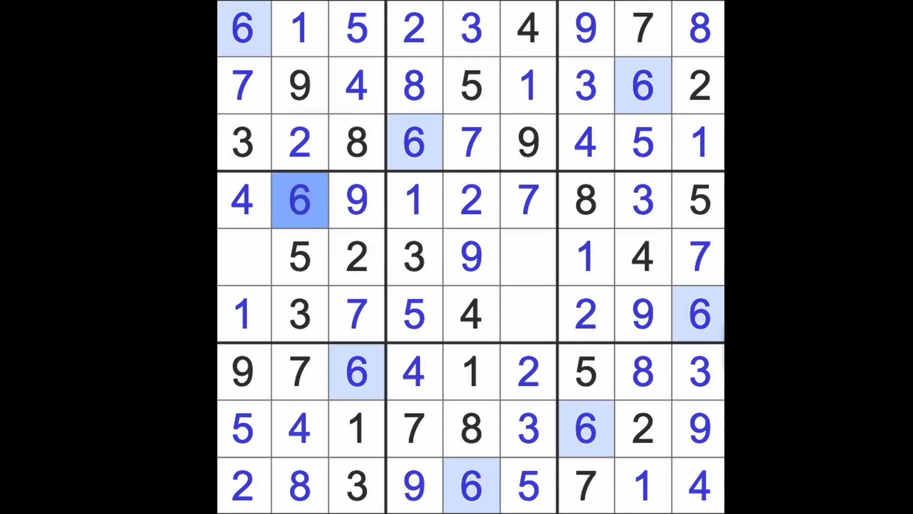
click(528, 257)
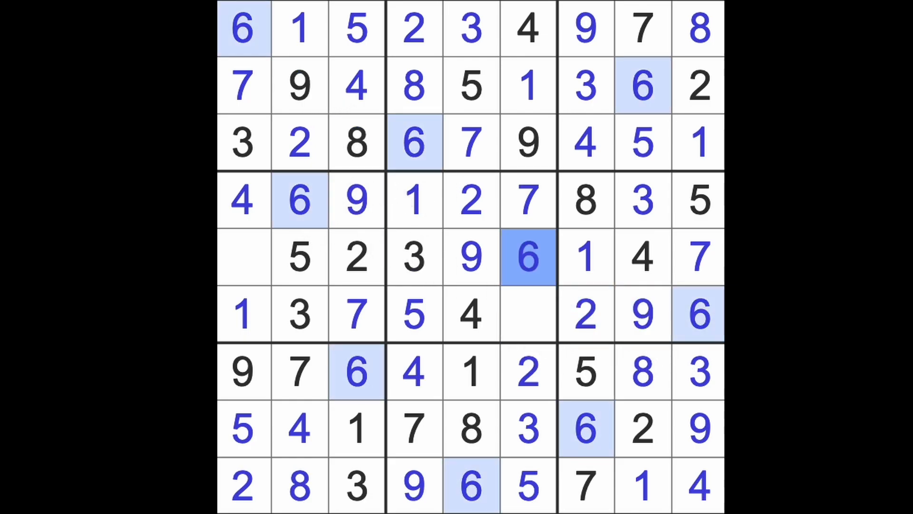
click(528, 315)
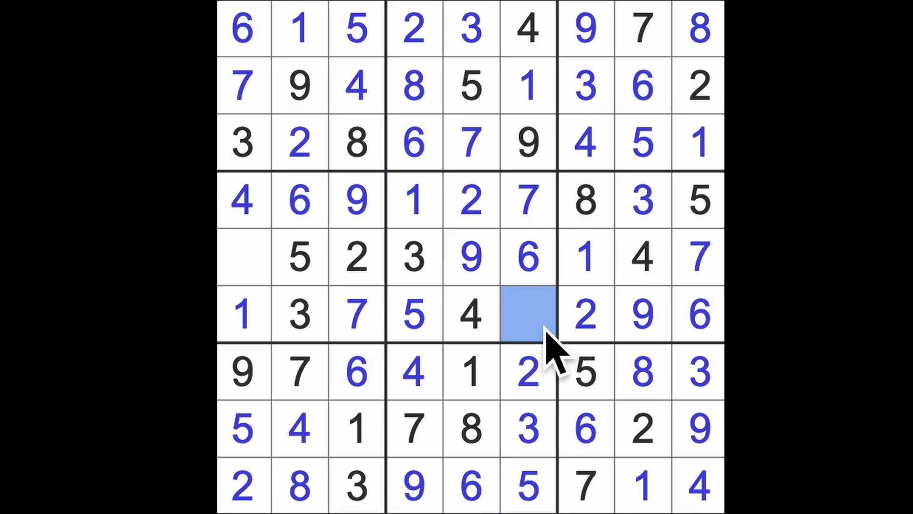